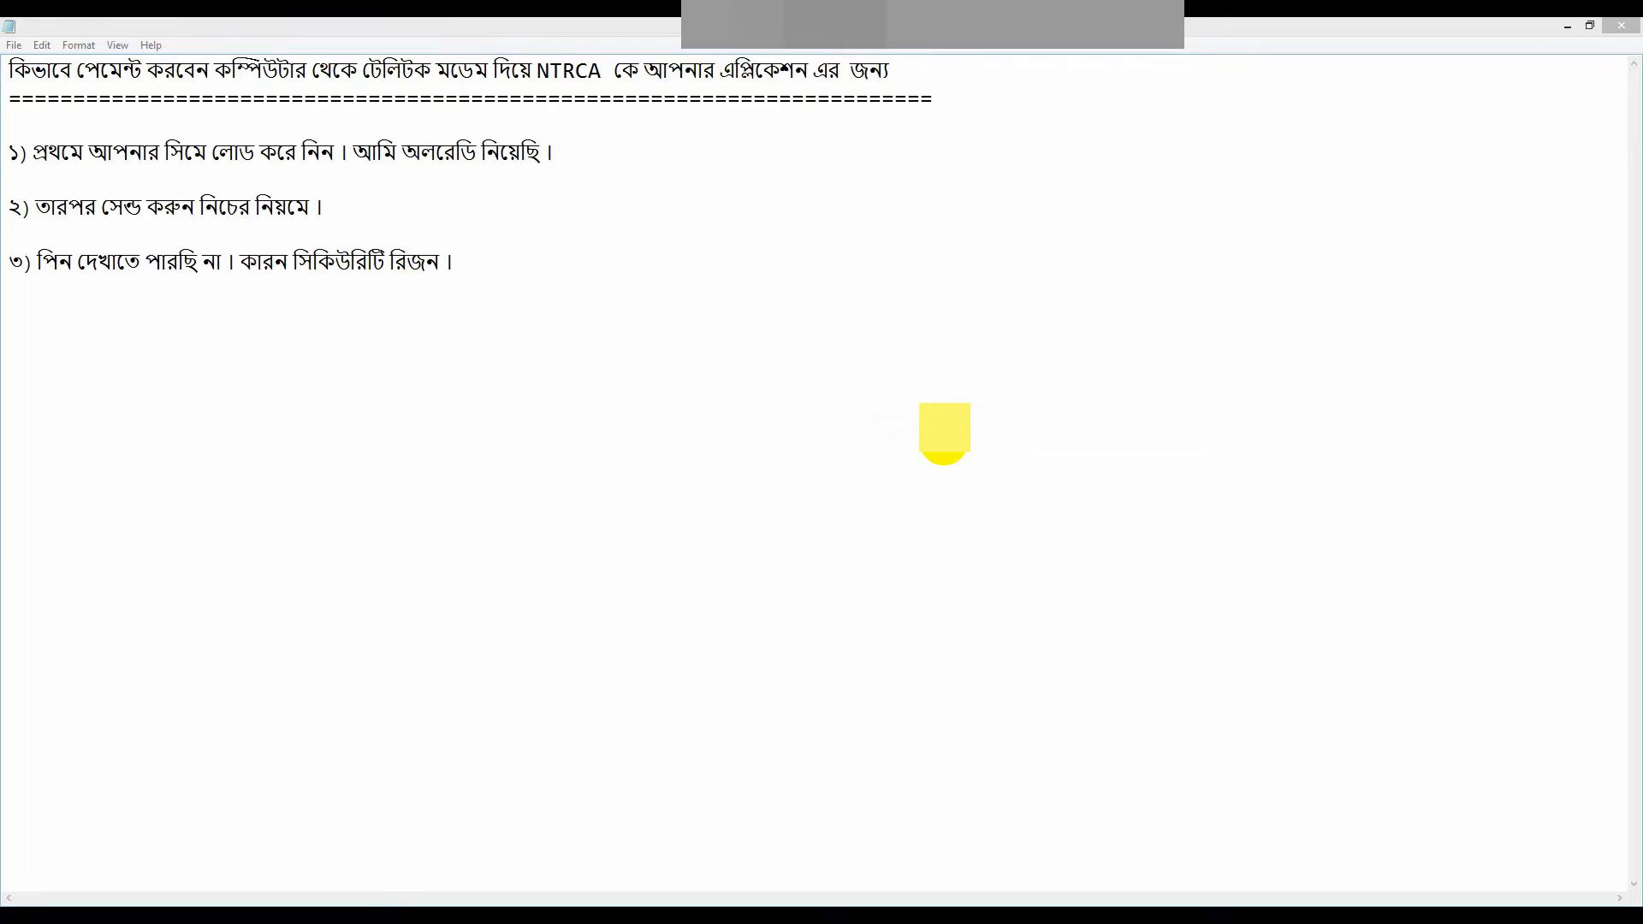
mouse_move(874, 262)
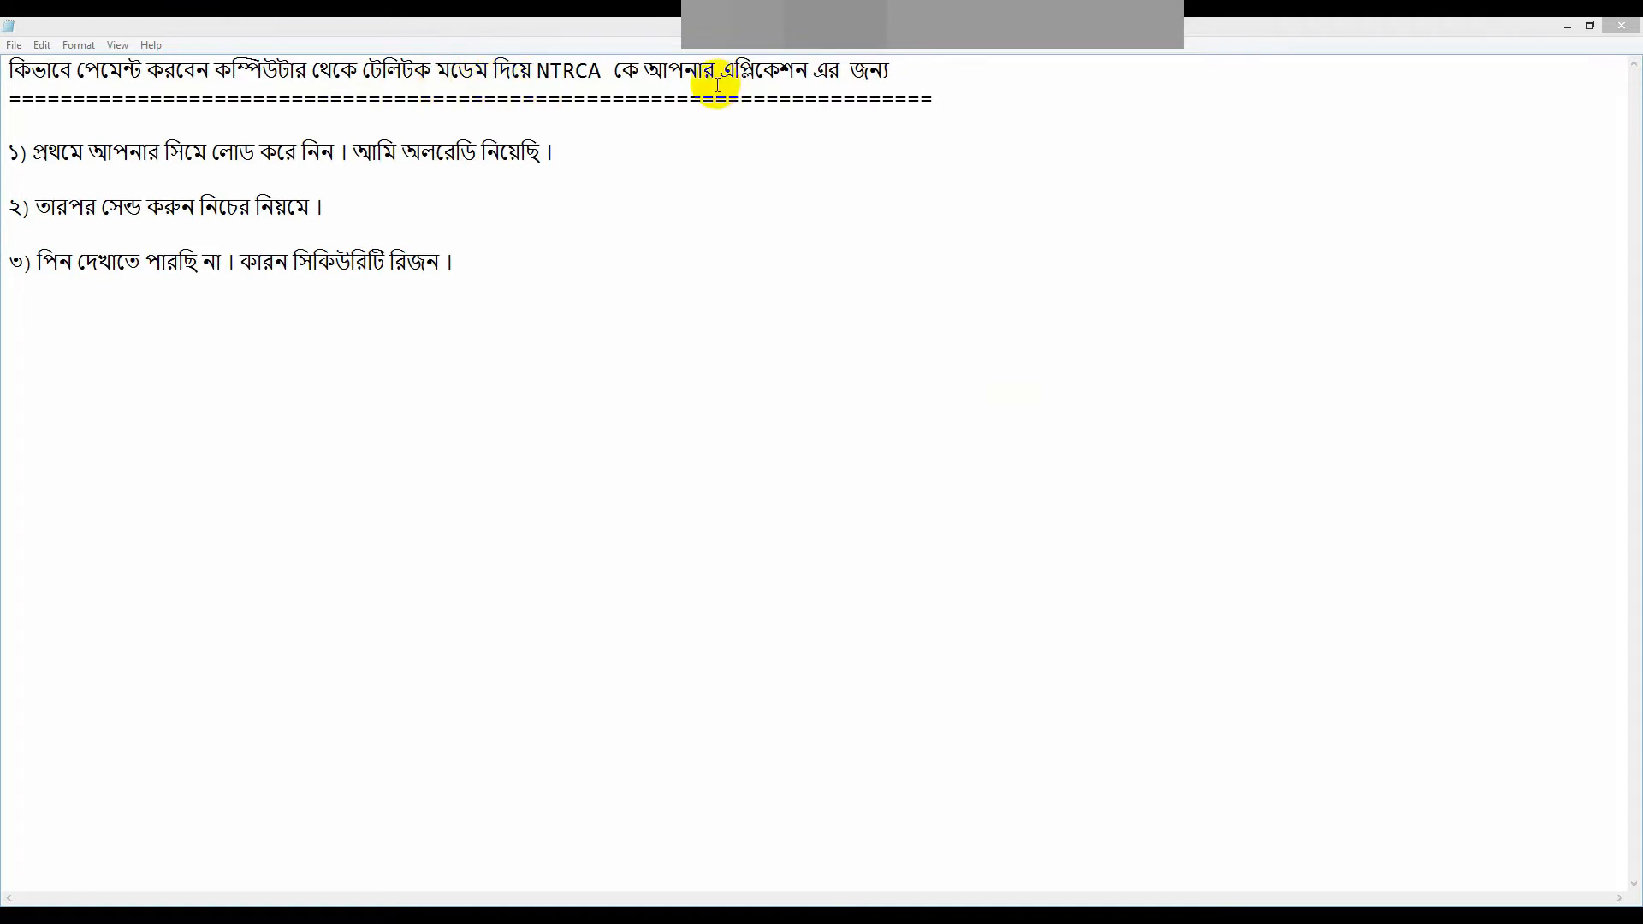
mouse_move(622, 222)
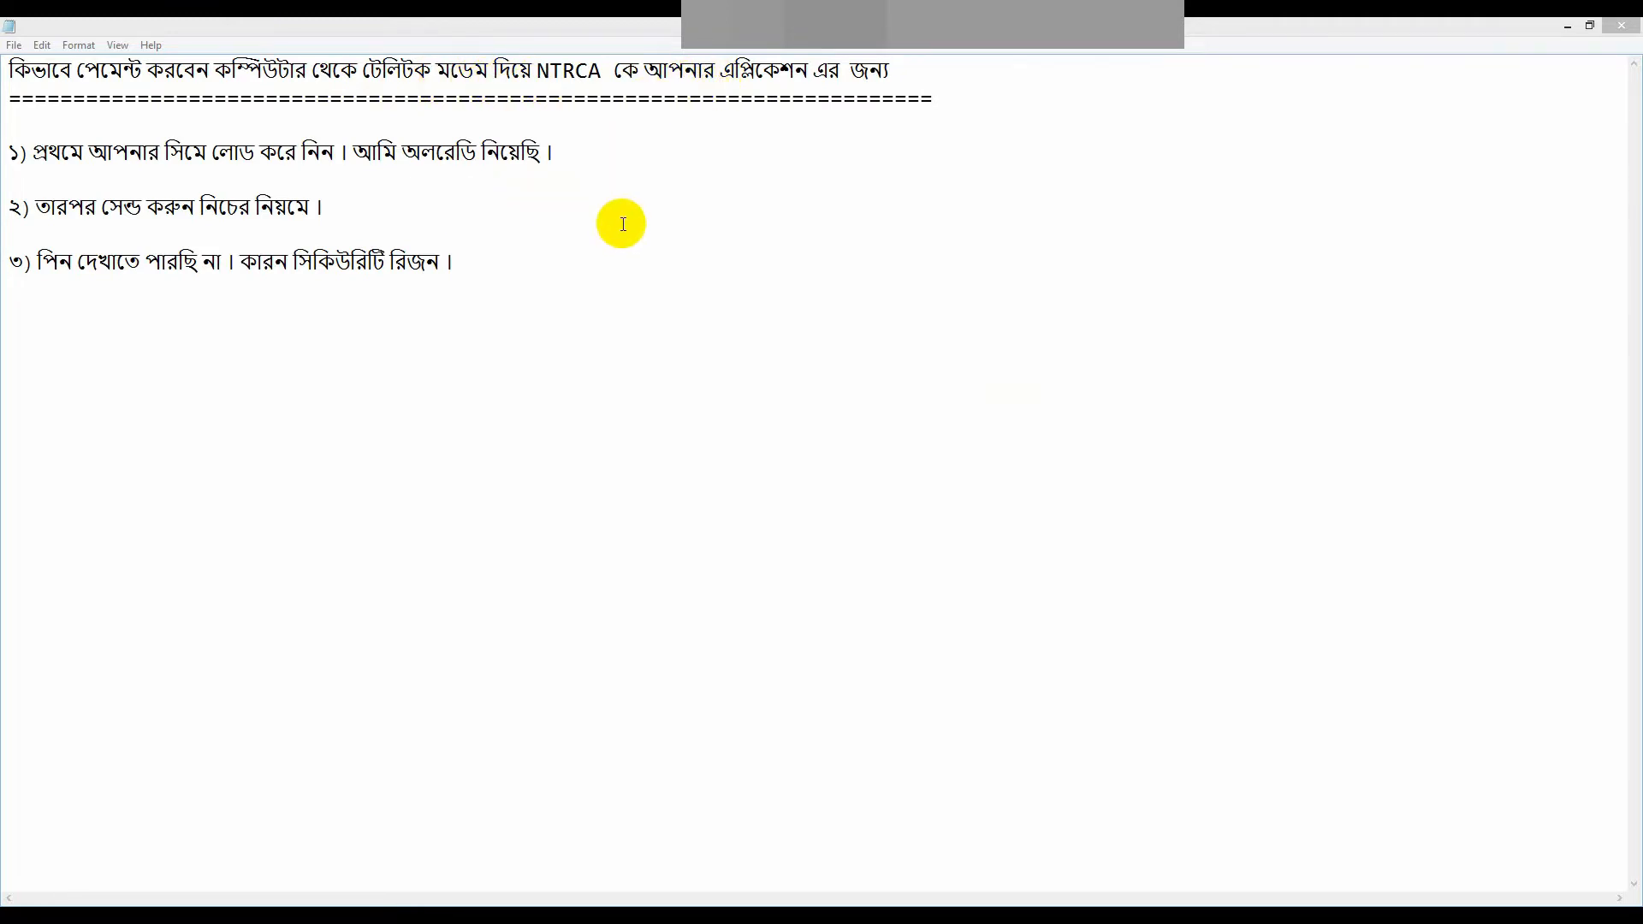
mouse_move(472, 99)
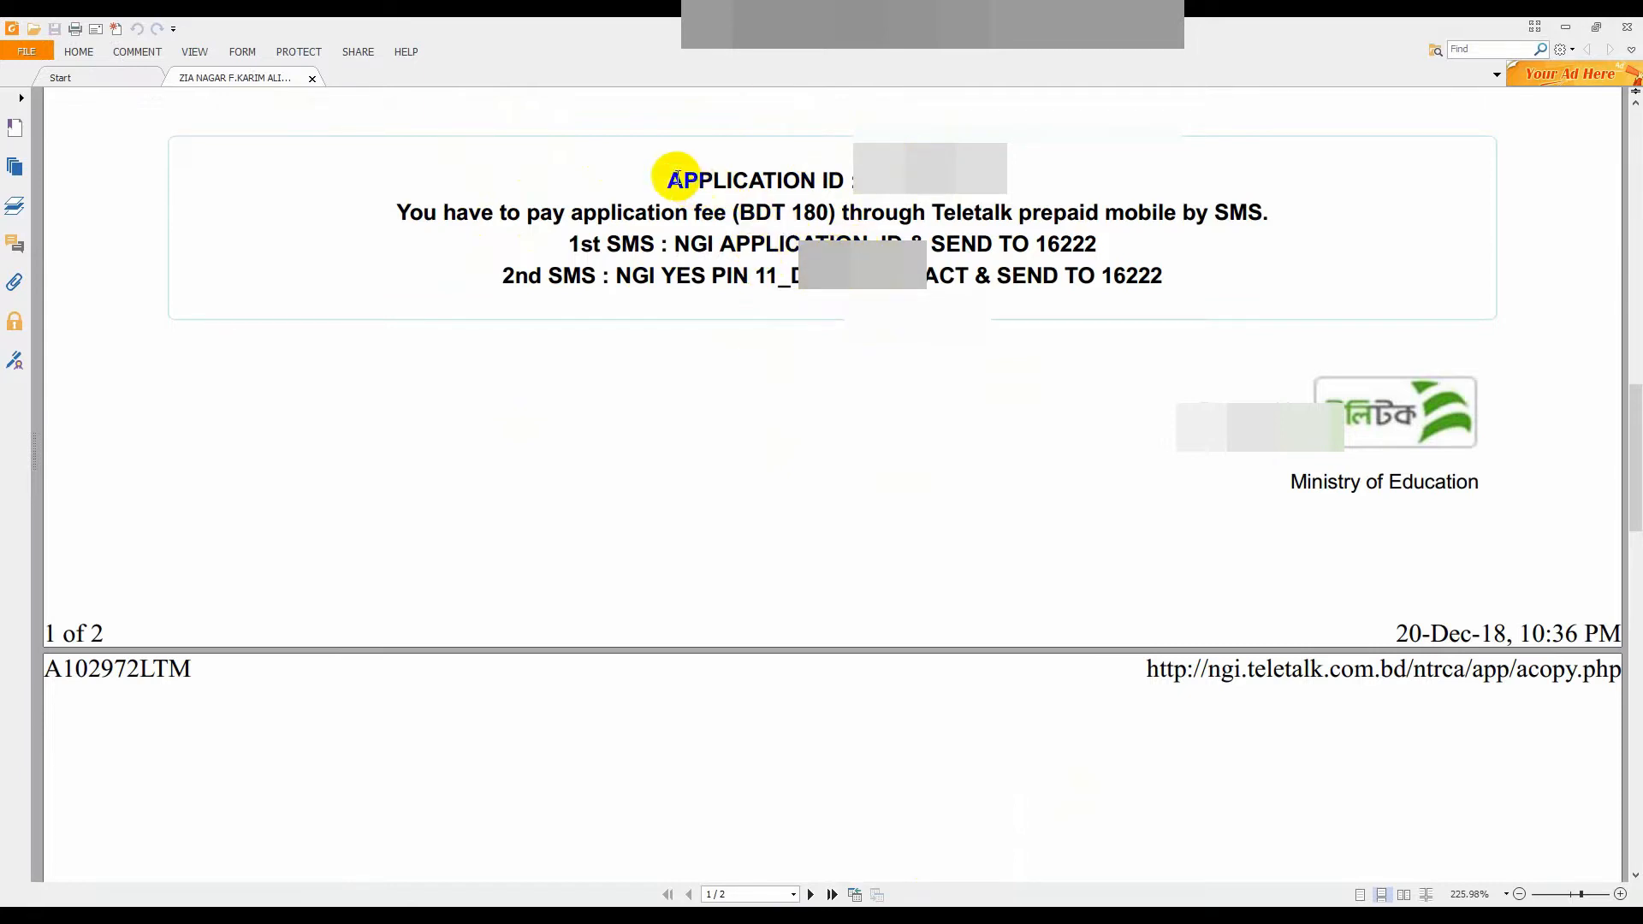
mouse_move(915, 216)
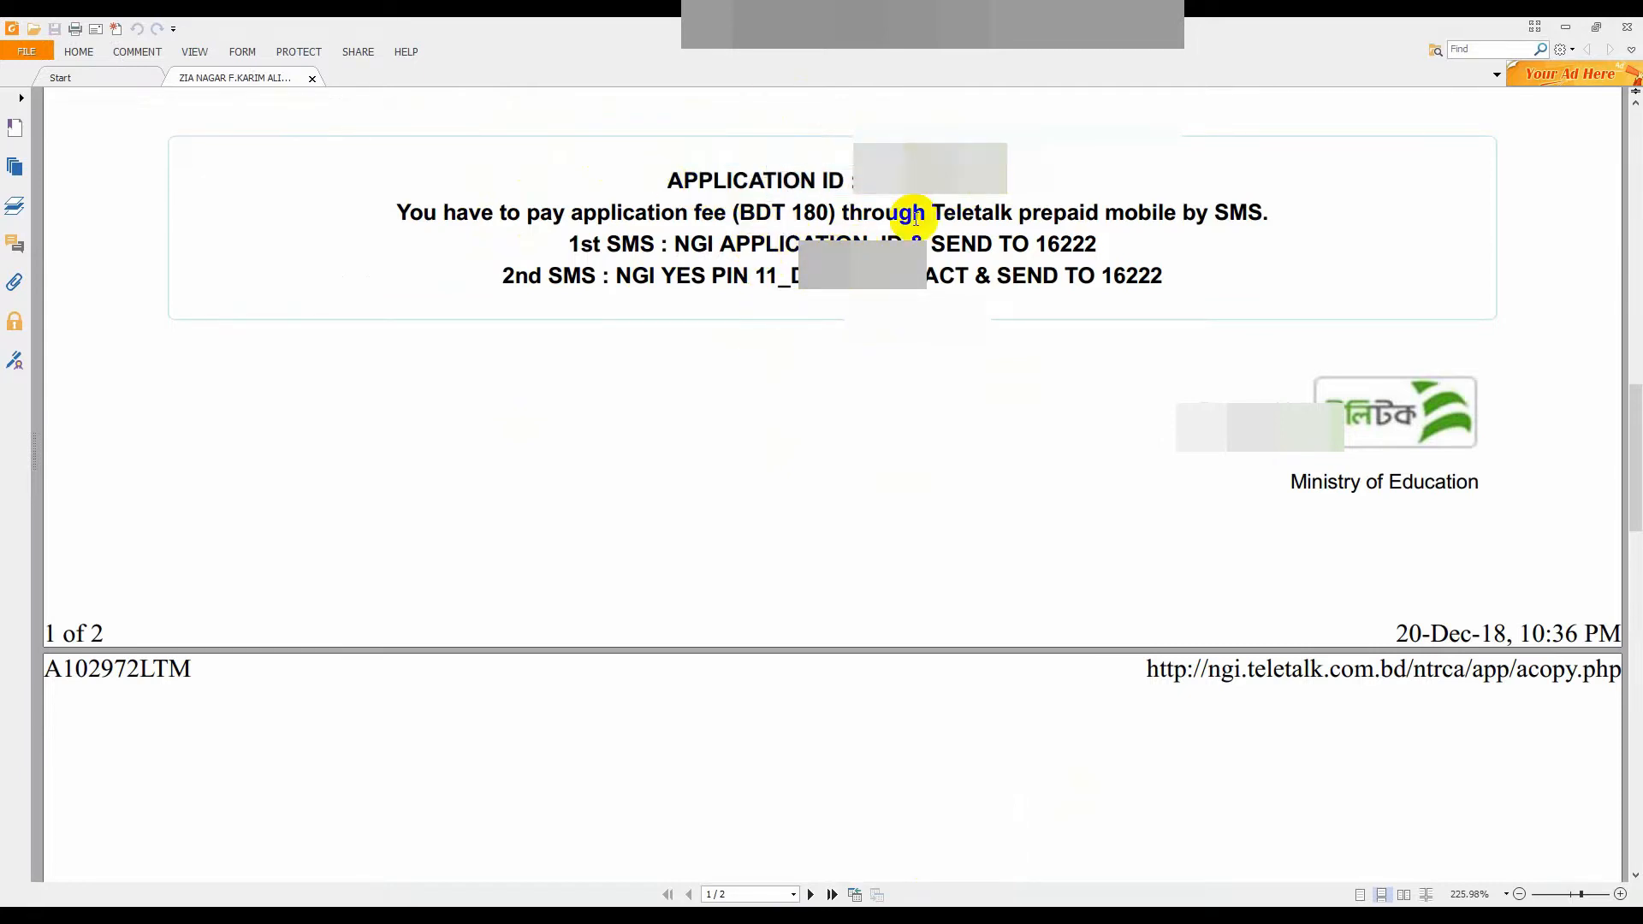
Run the *152# USSD balance check and acknowledge the processing notice (balance TK 1254.09).
left_click_drag(395, 212, 646, 213)
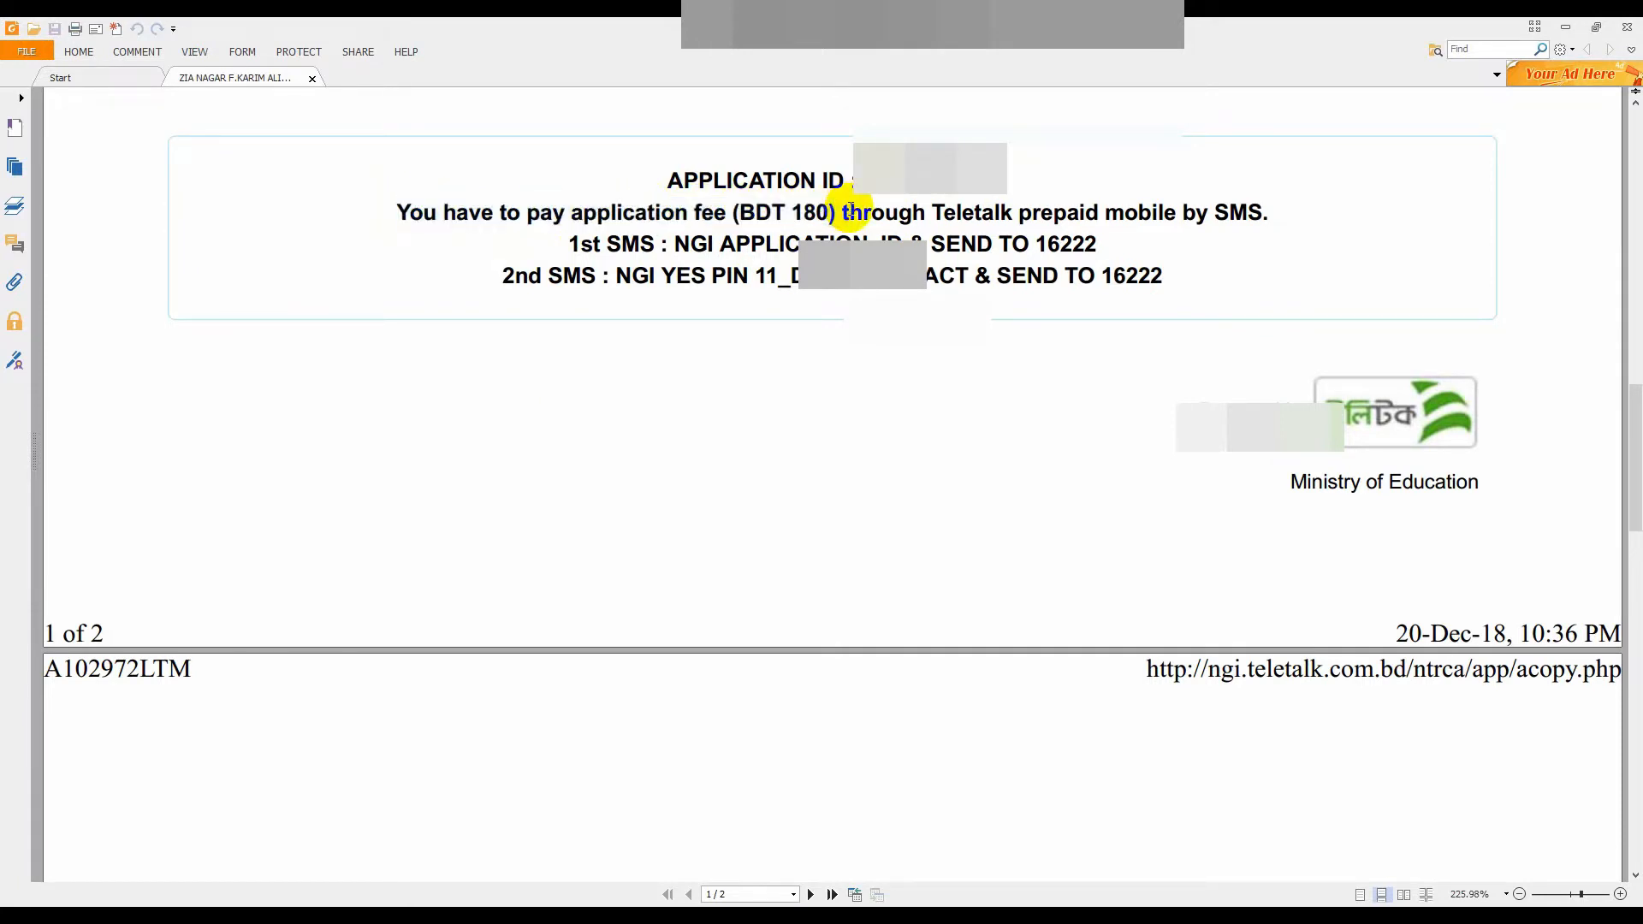
mouse_move(1127, 221)
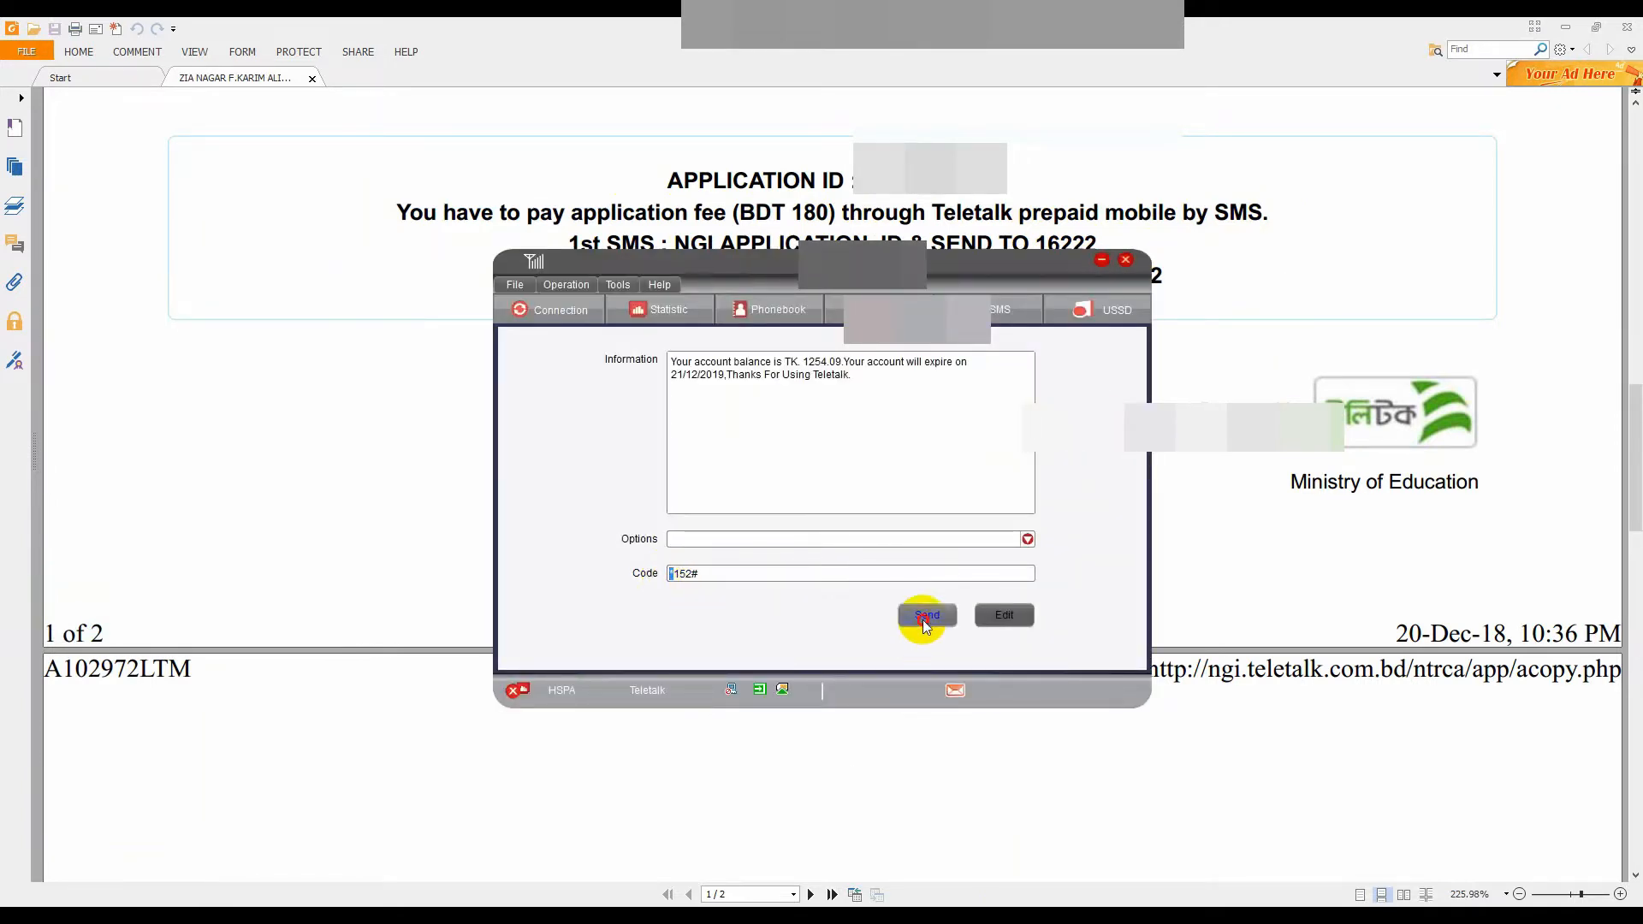
left_click(926, 615)
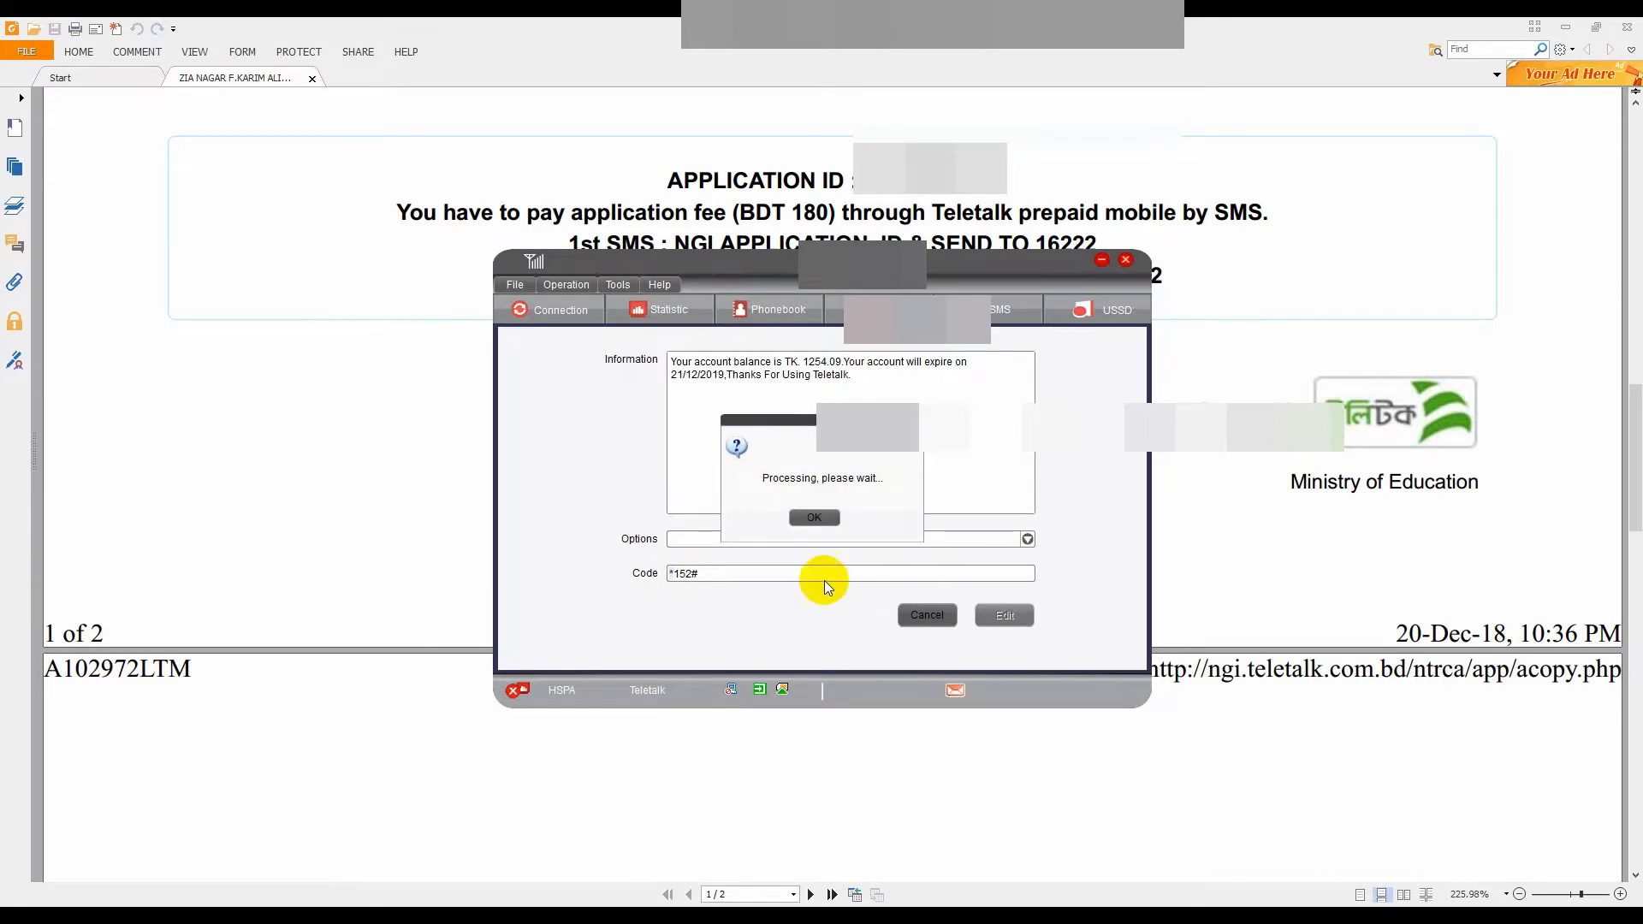
left_click(813, 517)
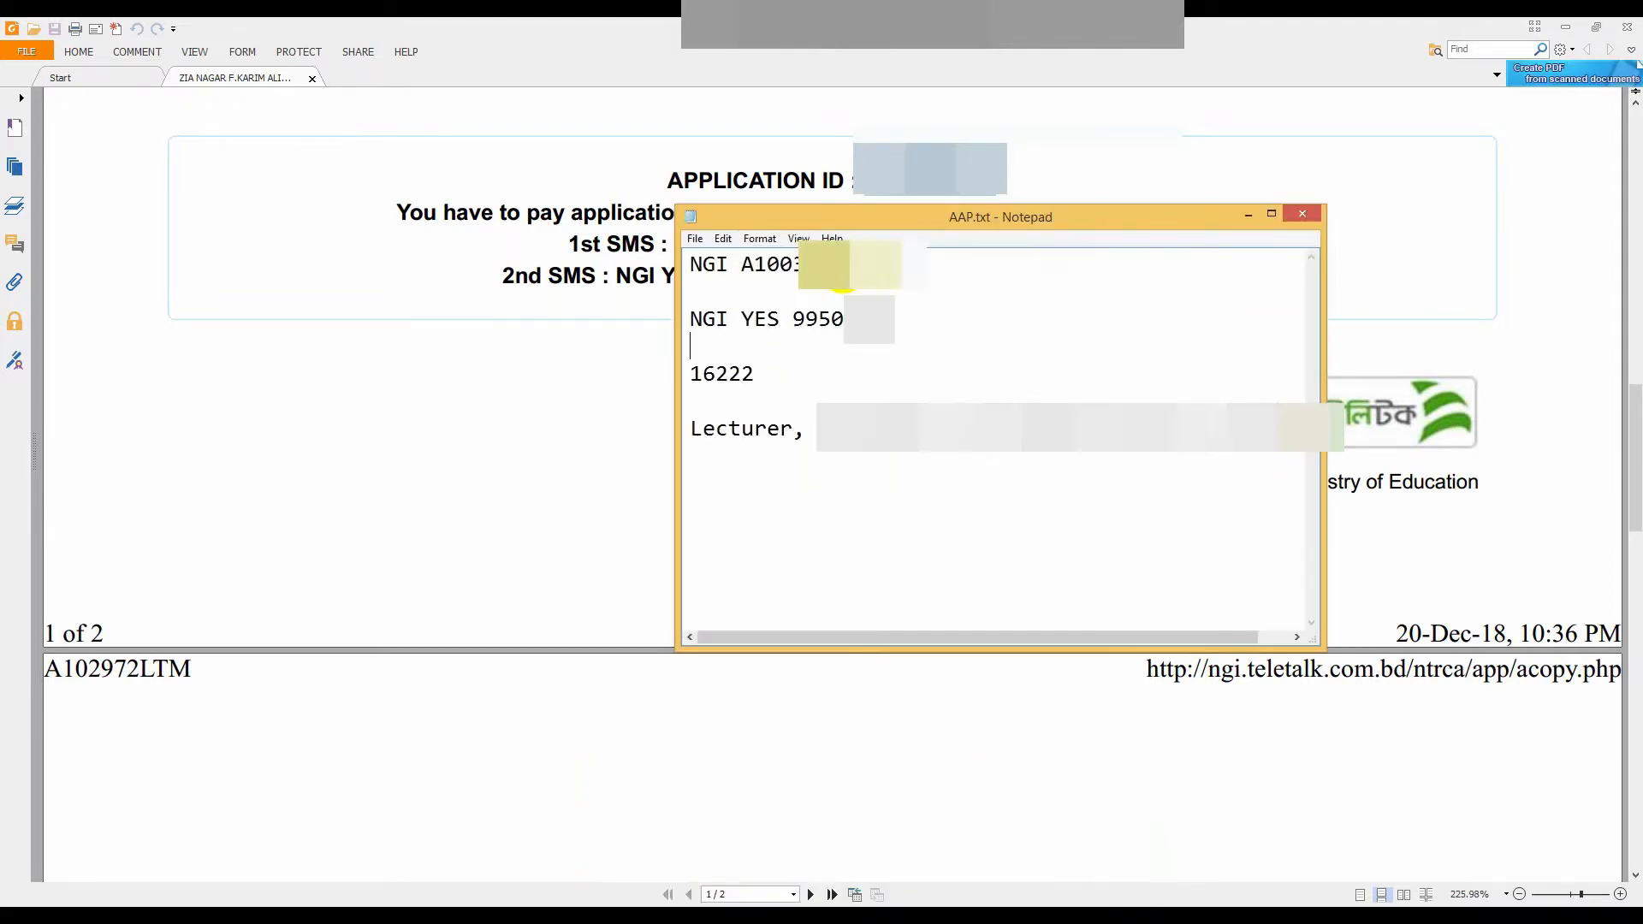
Select the NGI application ID message text in the AAP.txt notes.
double_click(768, 263)
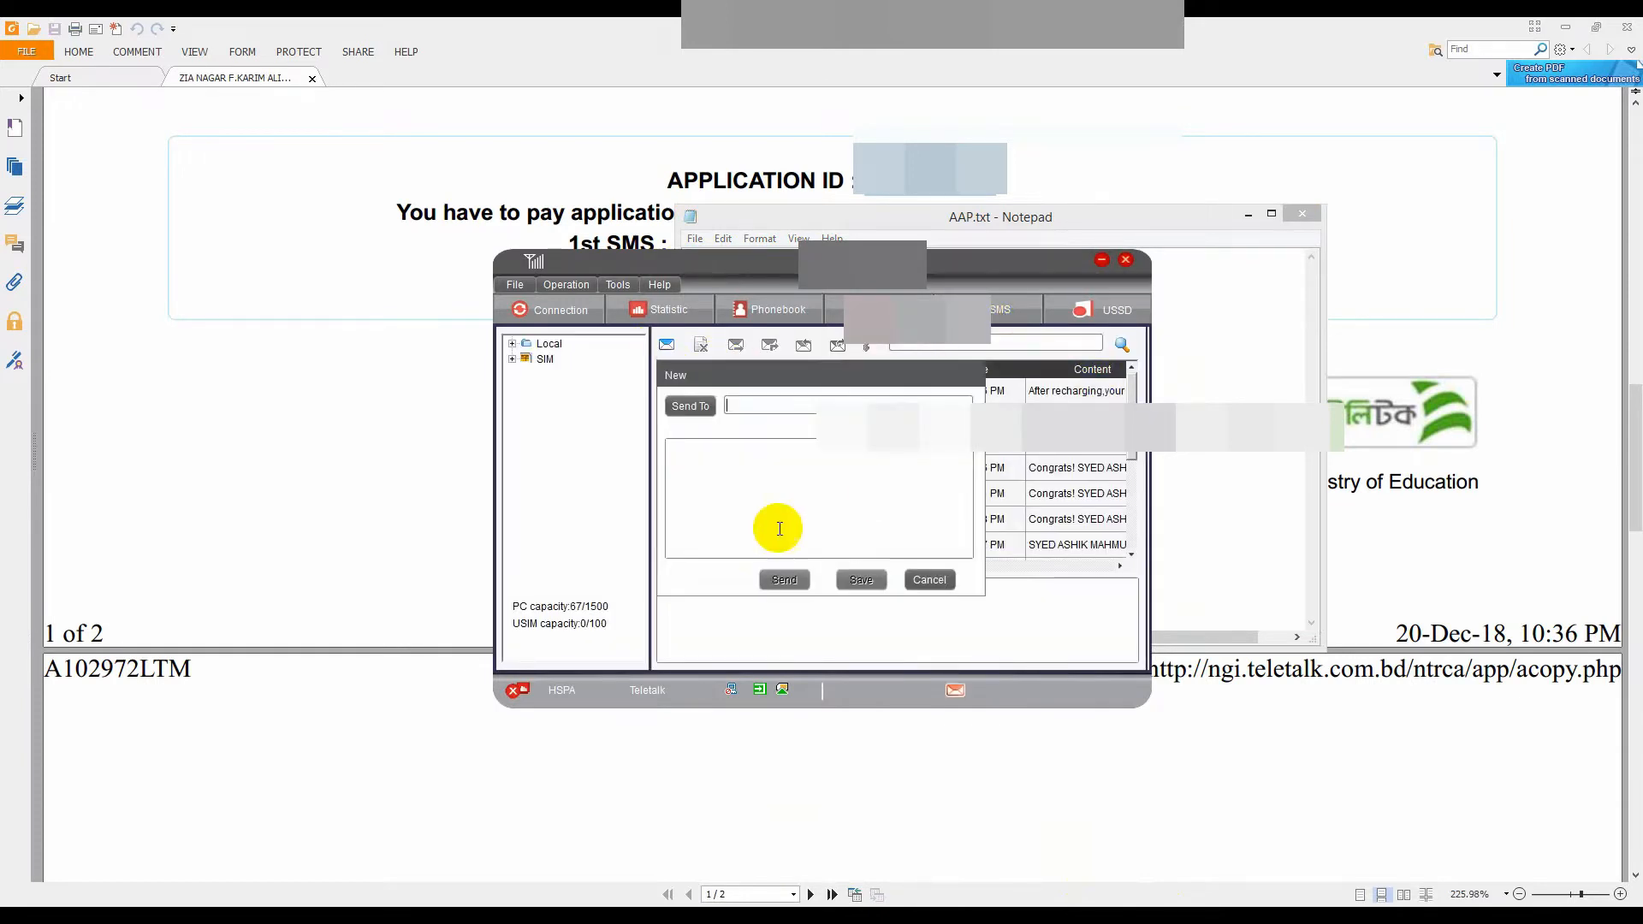
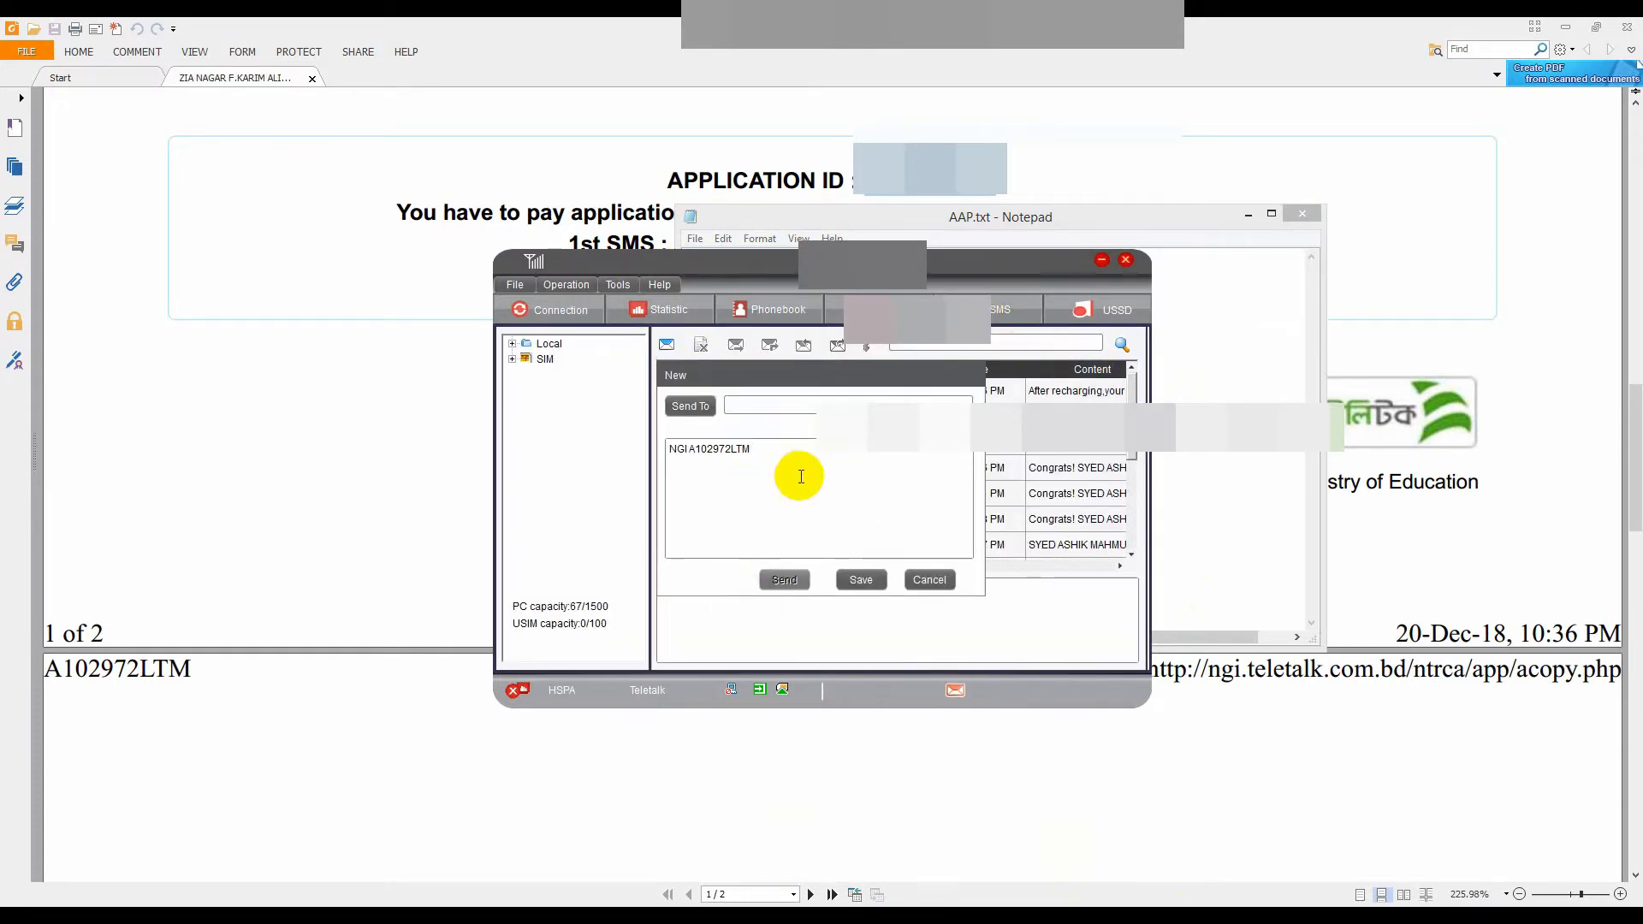
Discard the unfinished SMS draft and start a fresh message.
left_click(996, 310)
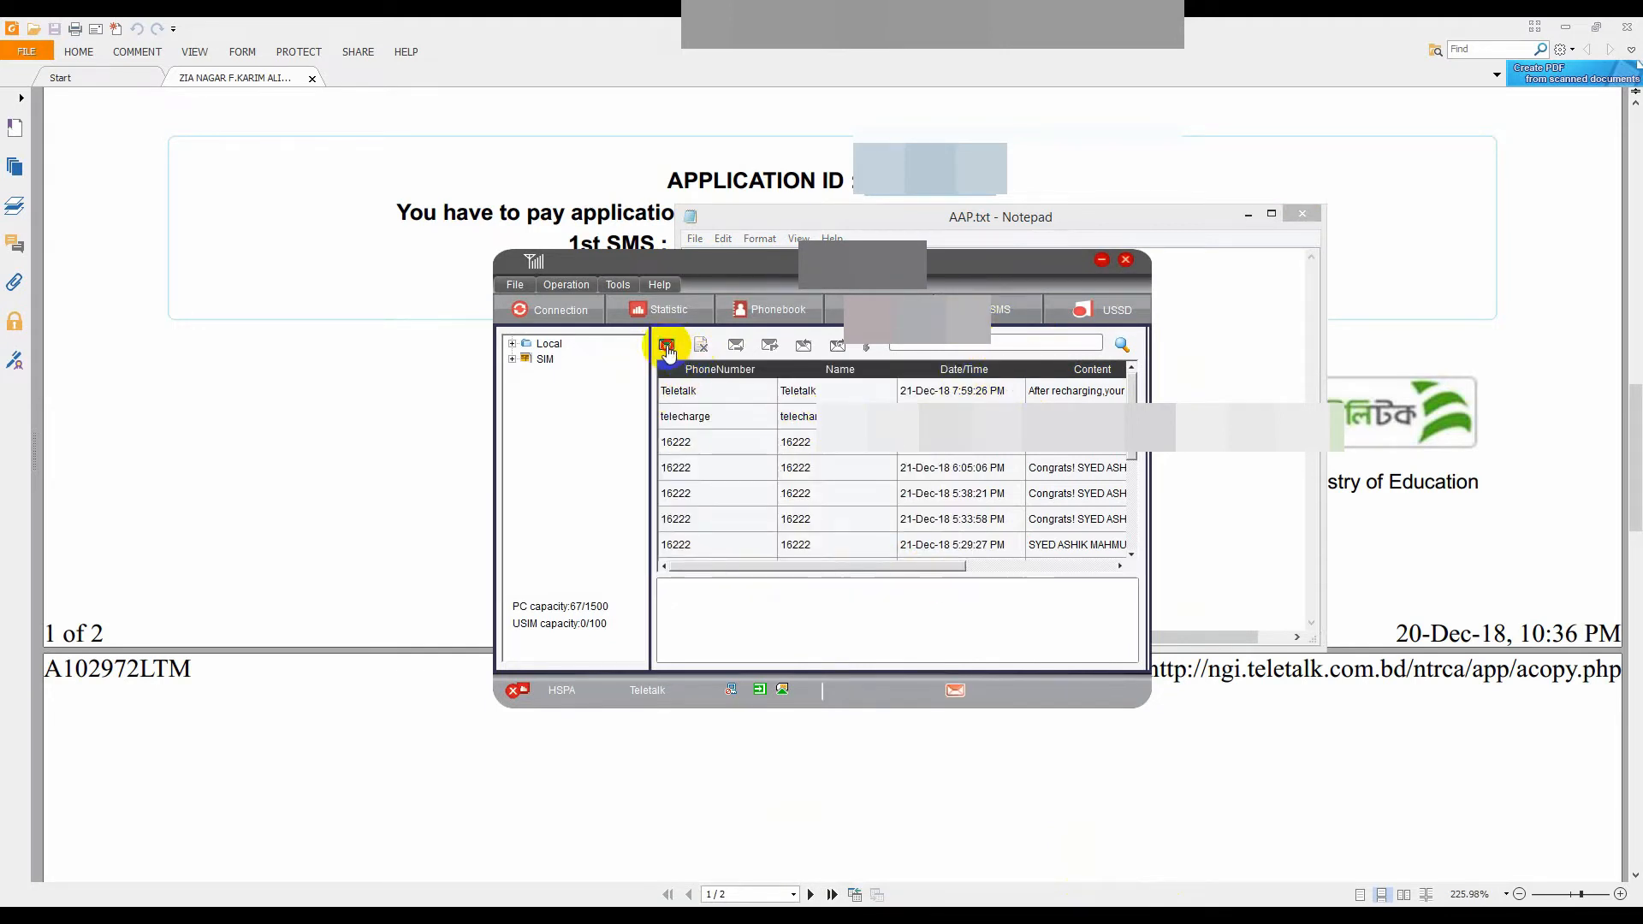
left_click(666, 344)
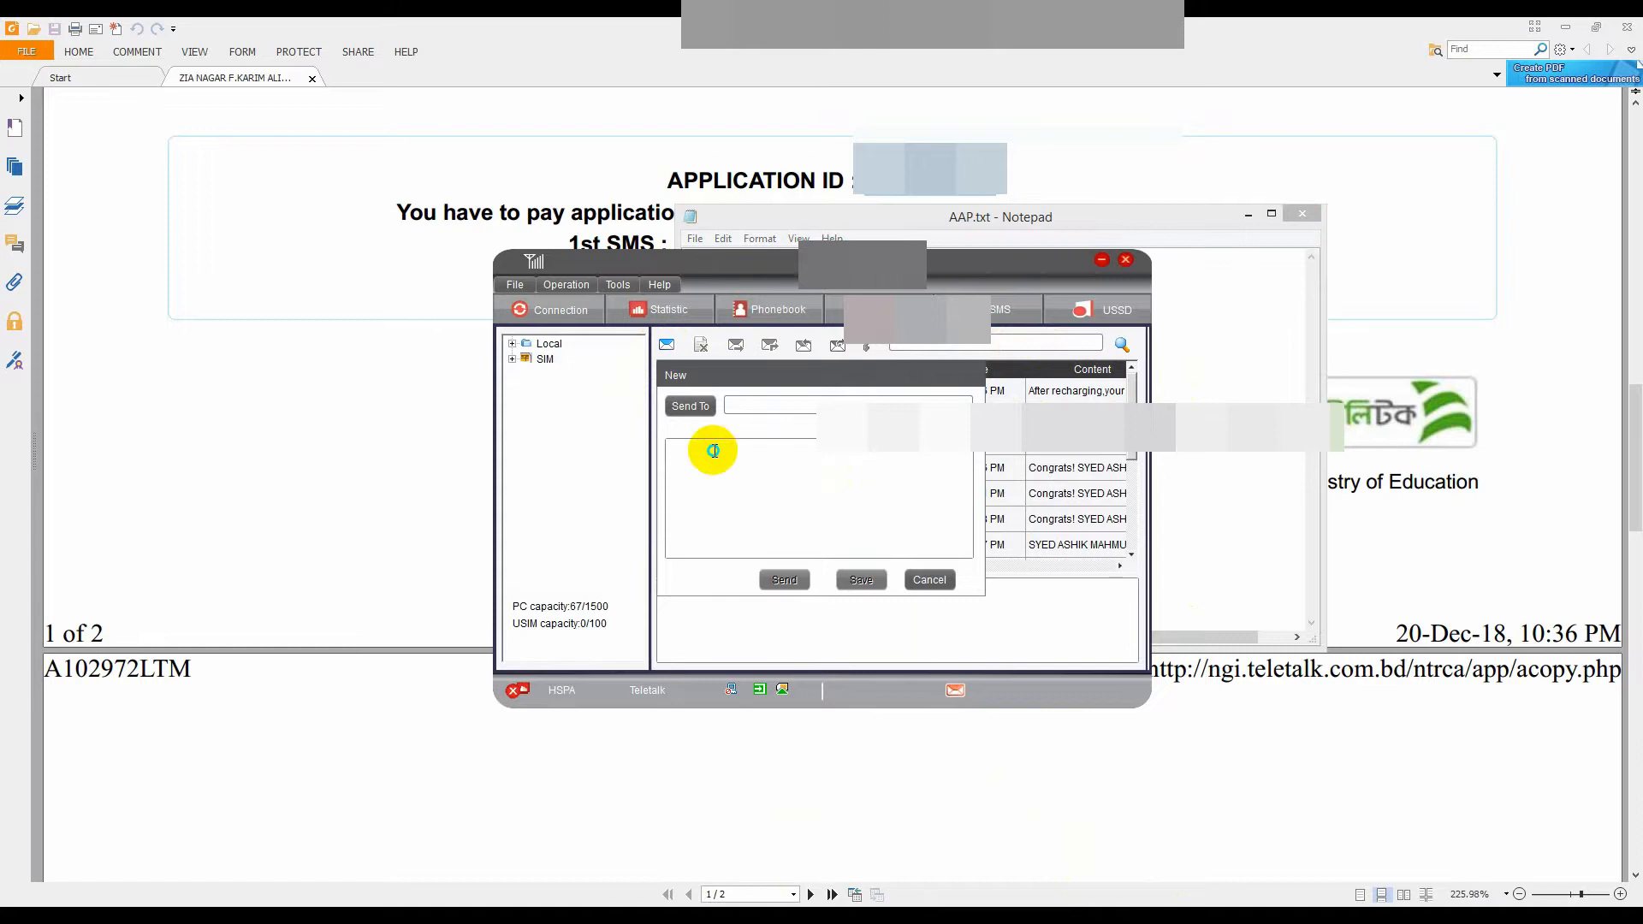
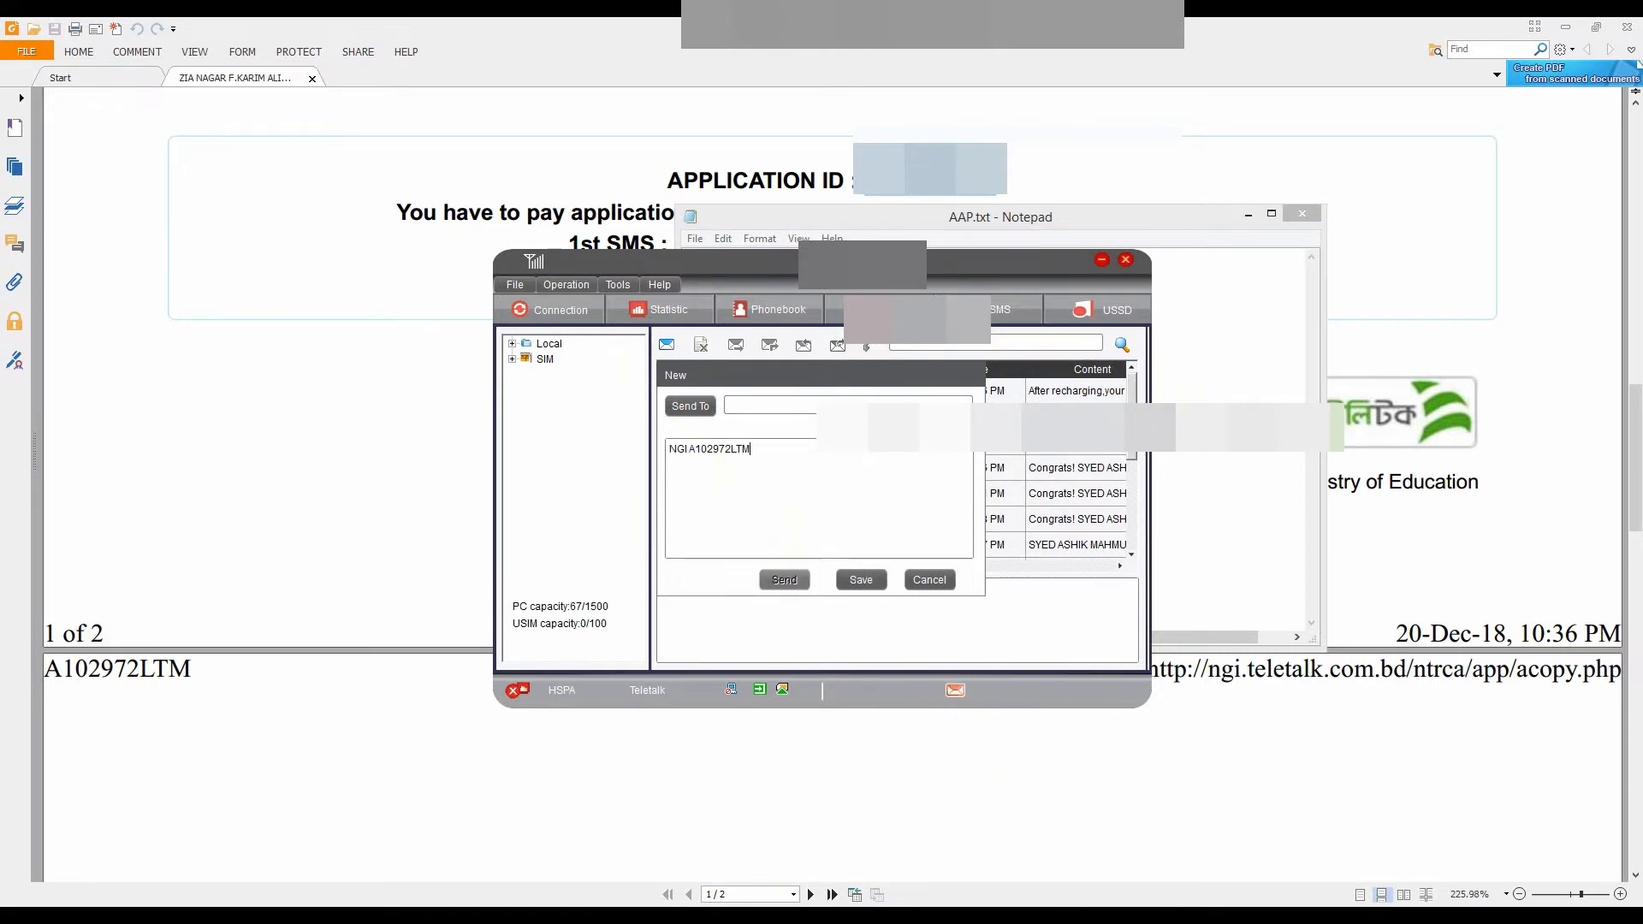
left_click(996, 218)
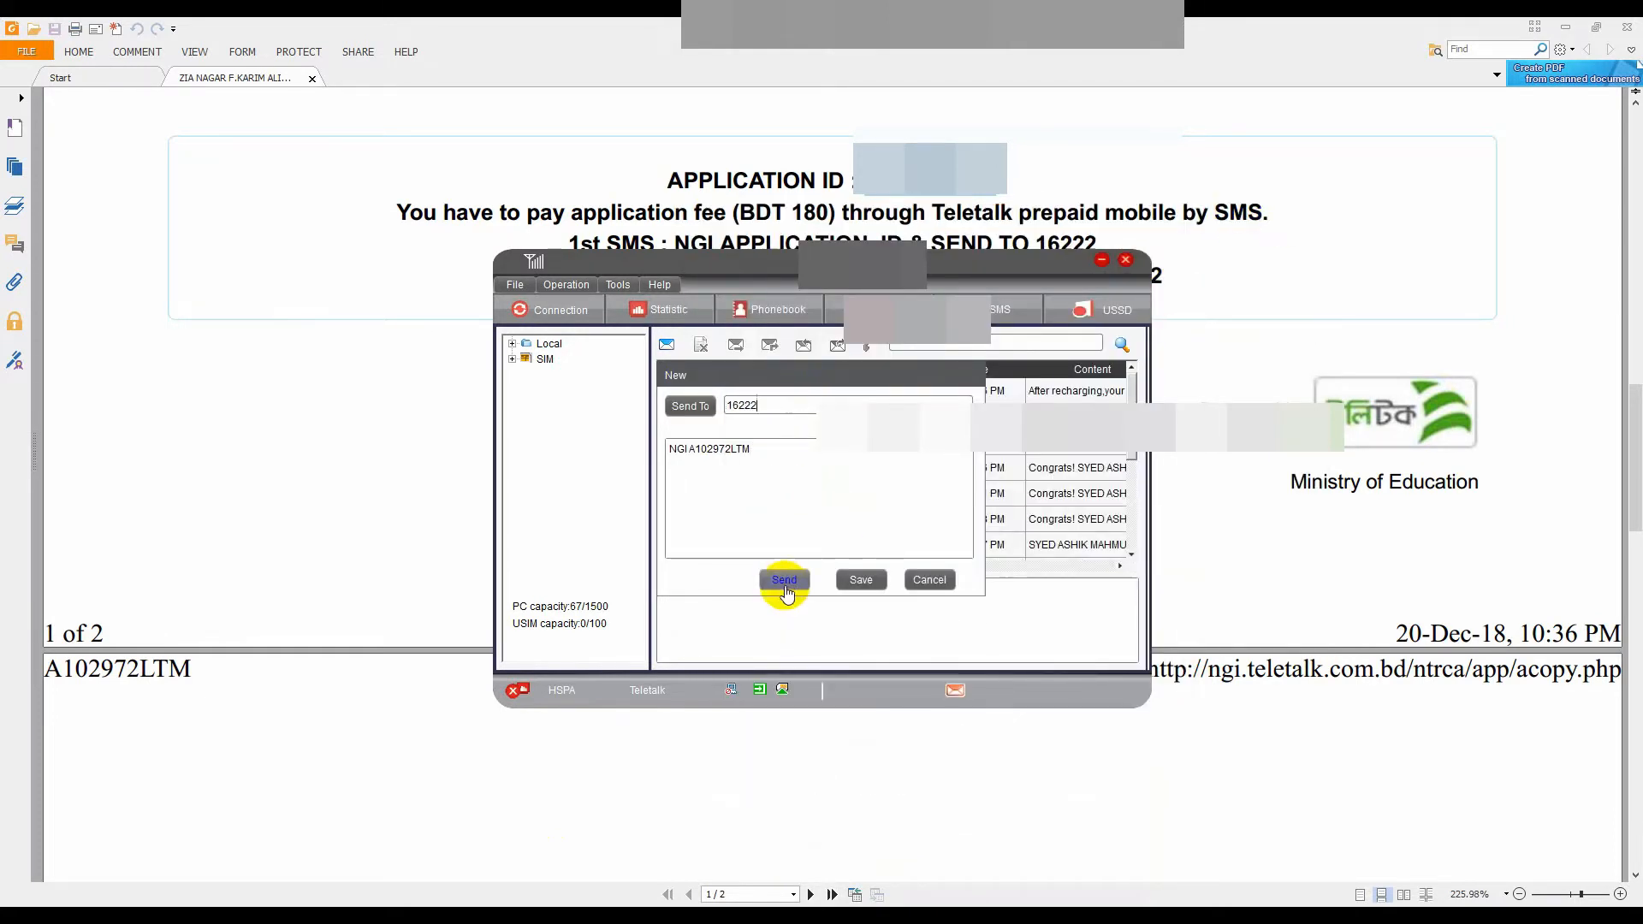
left_click(784, 580)
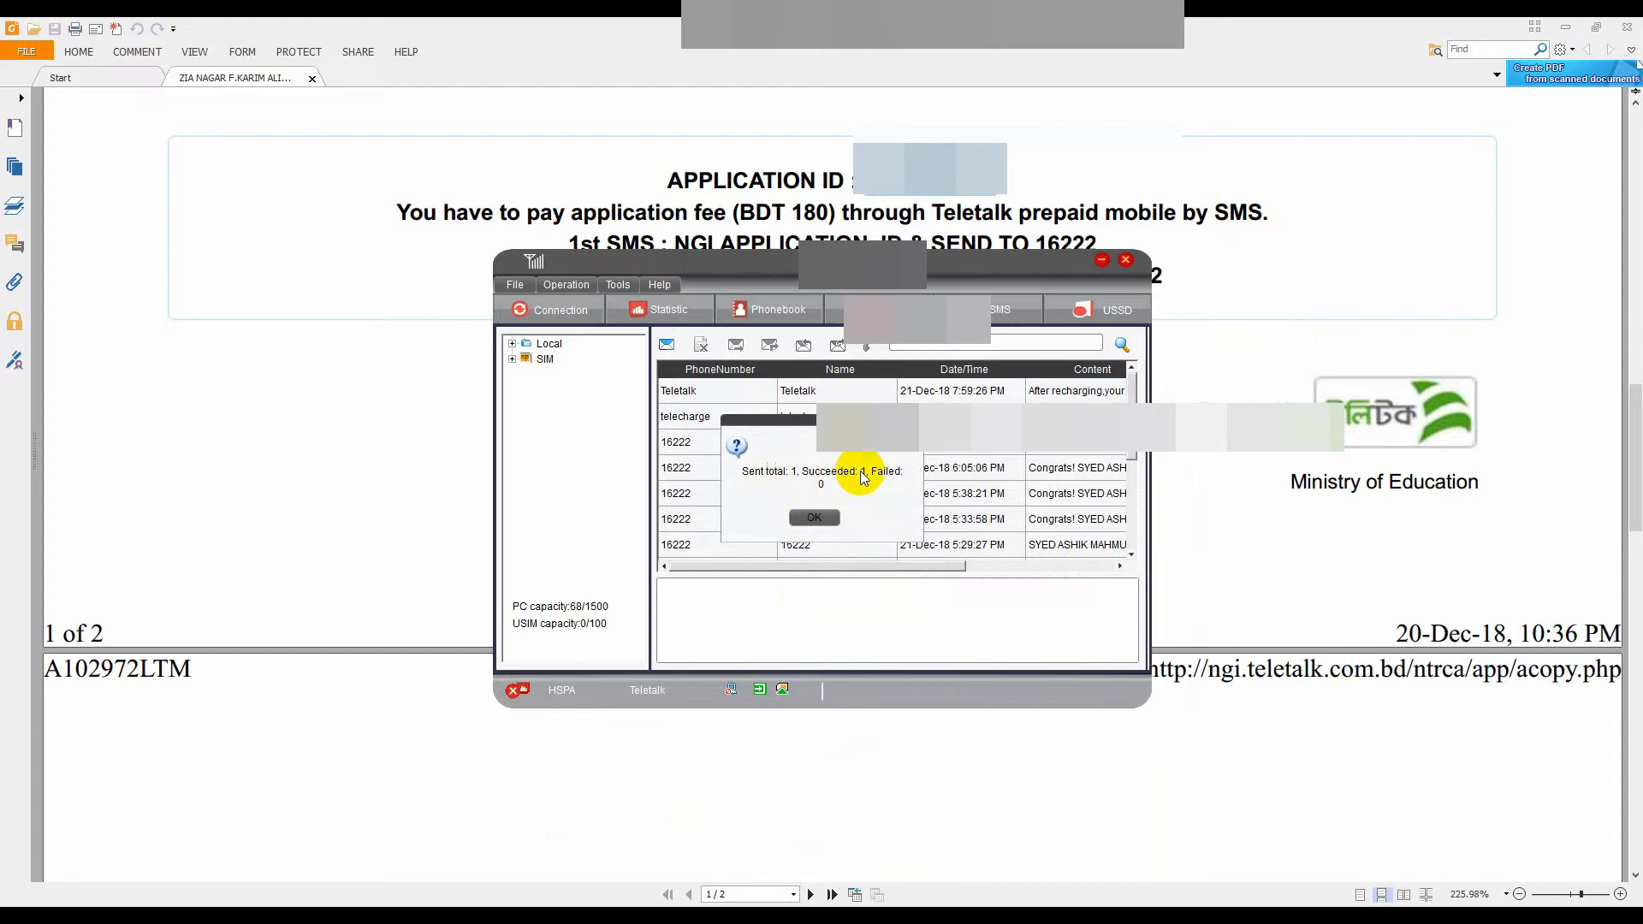
Acknowledge the sent confirmation and the two new-message notices from 16222.
left_click(813, 517)
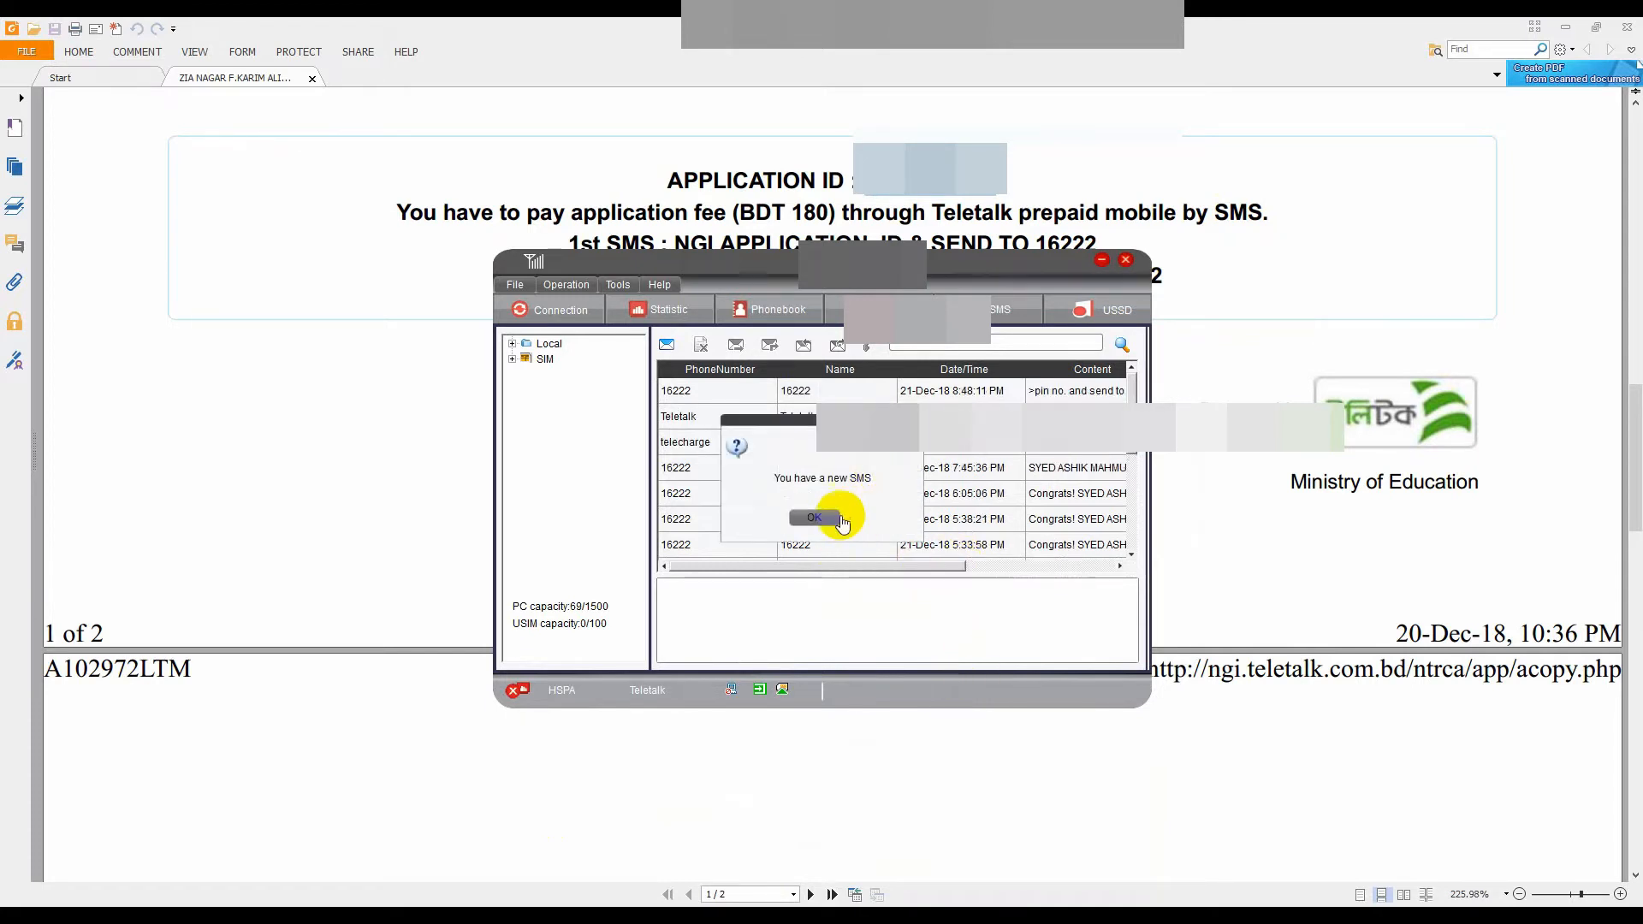
left_click(812, 517)
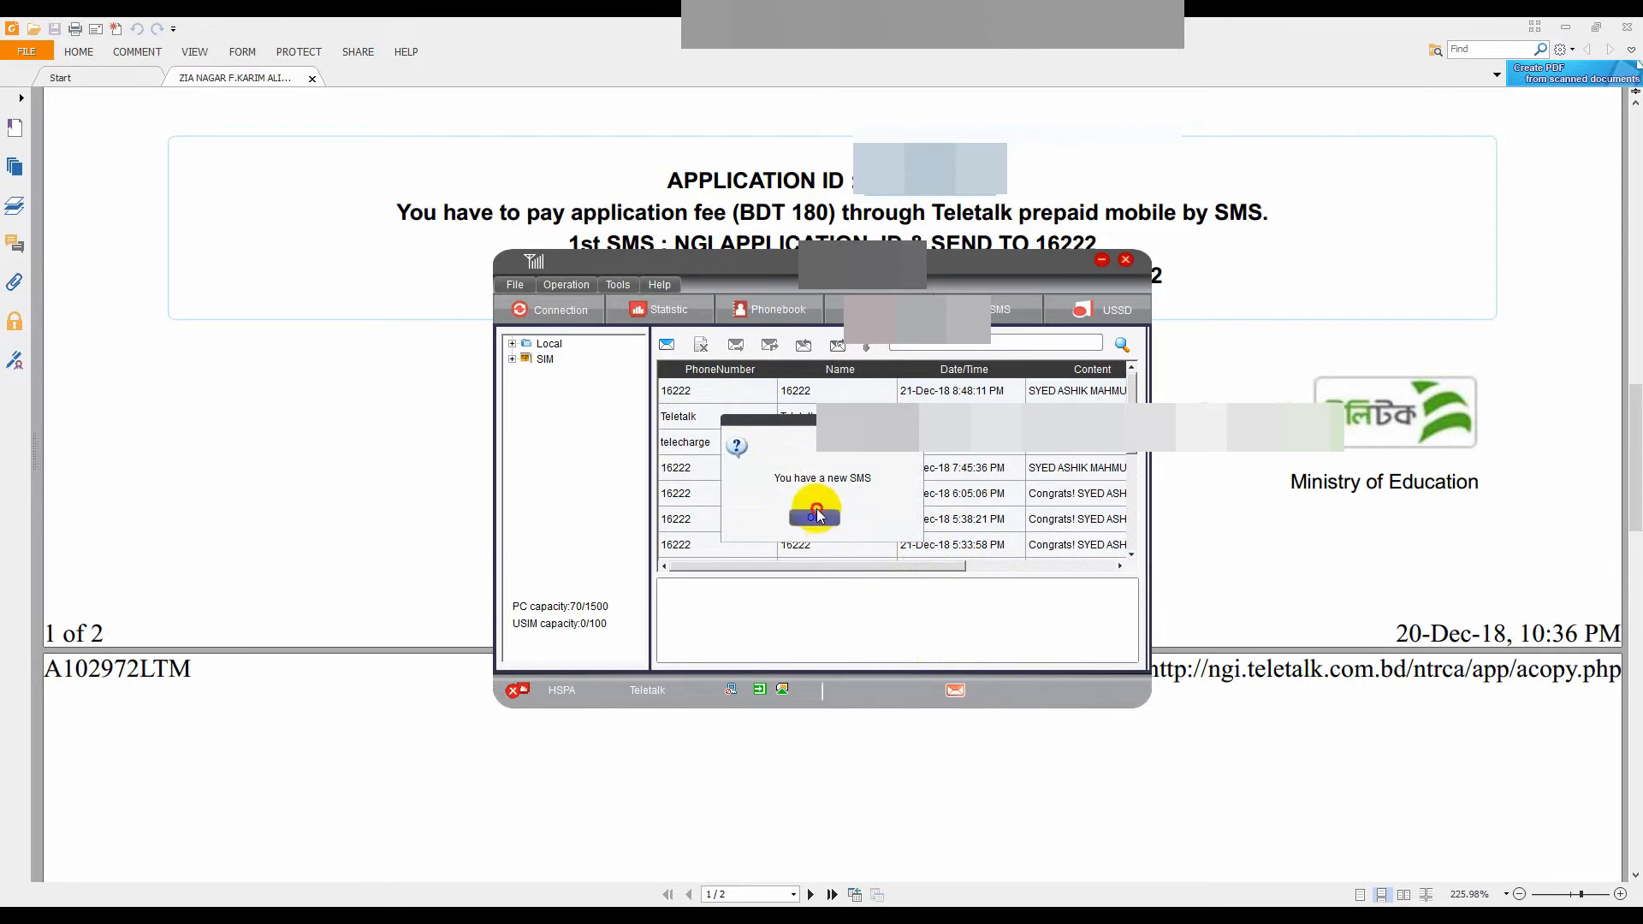
left_click(815, 512)
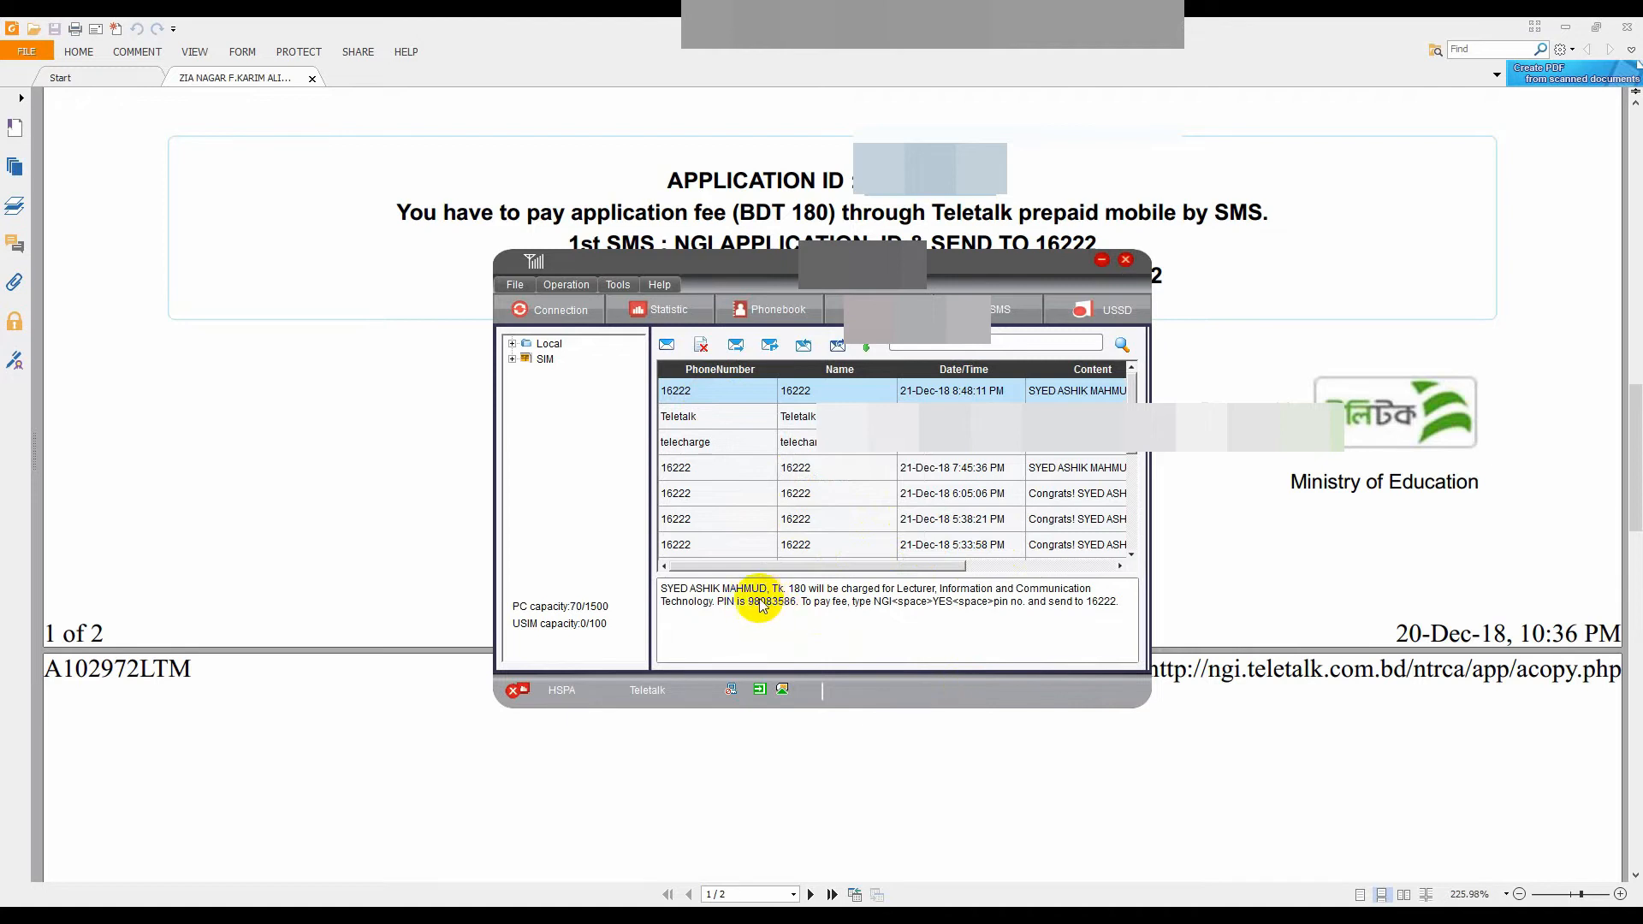
mouse_move(787, 620)
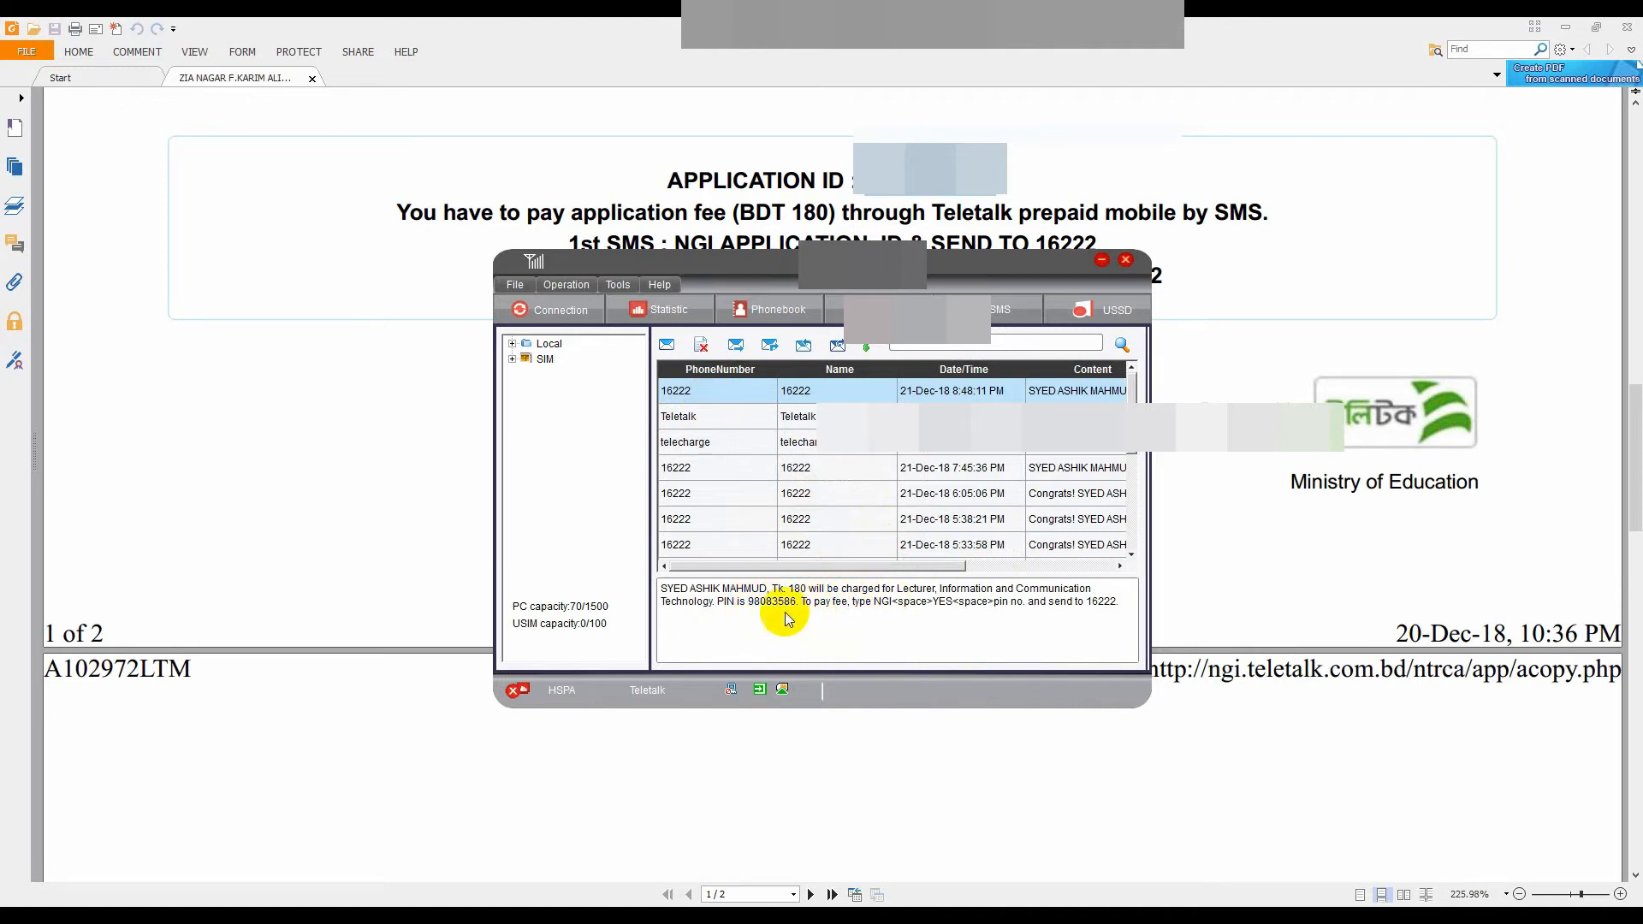
double_click(766, 601)
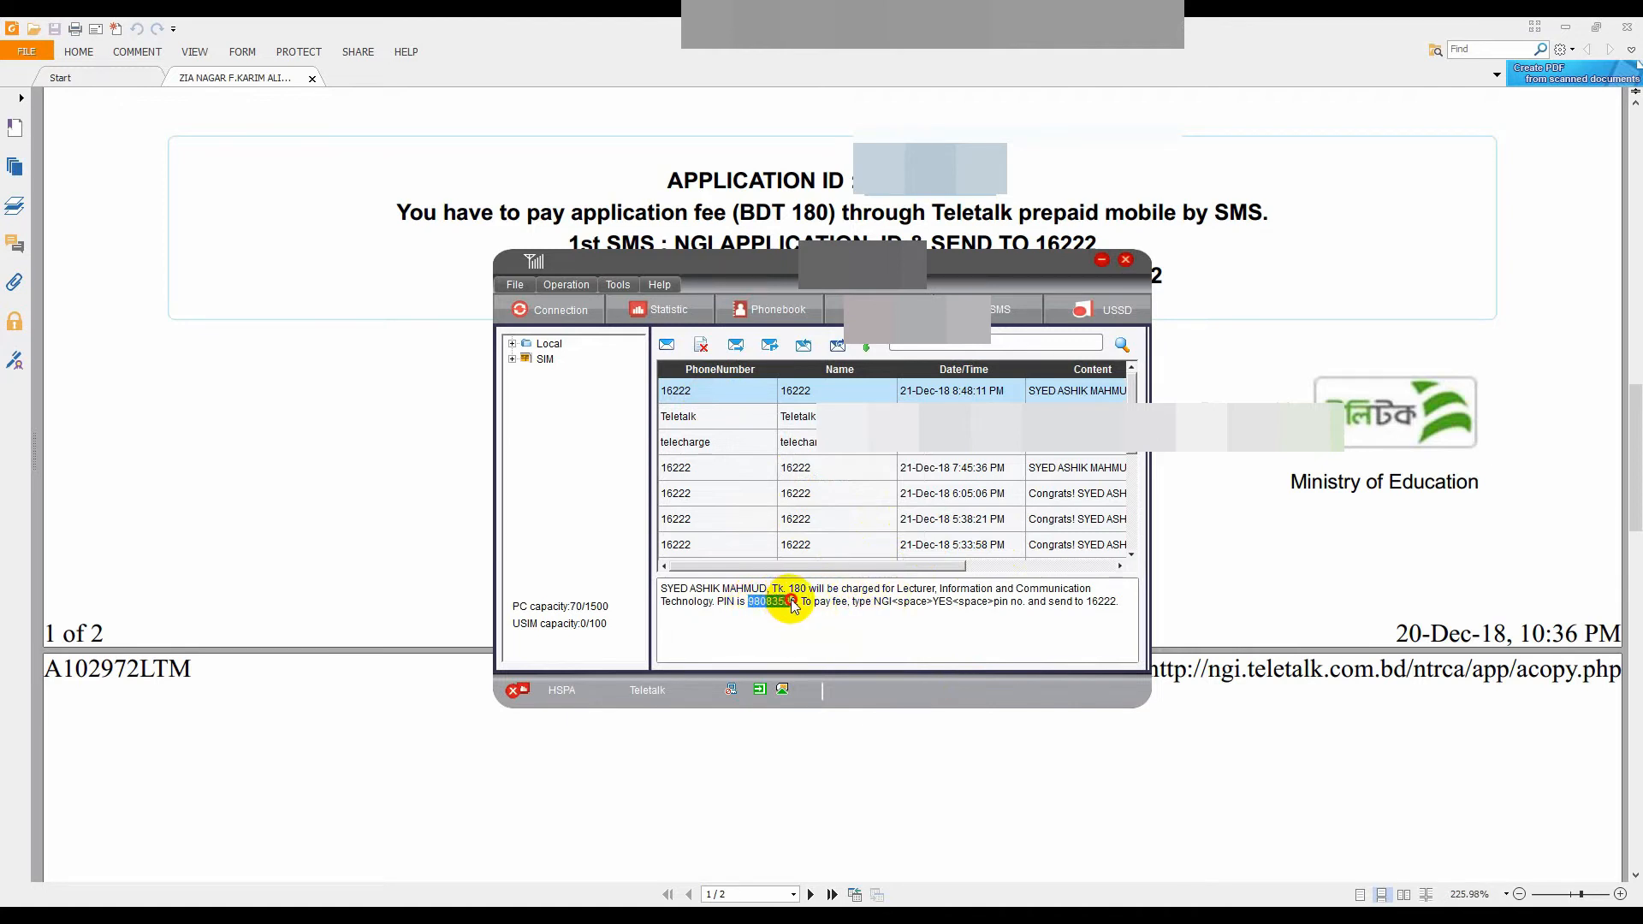
right_click(791, 601)
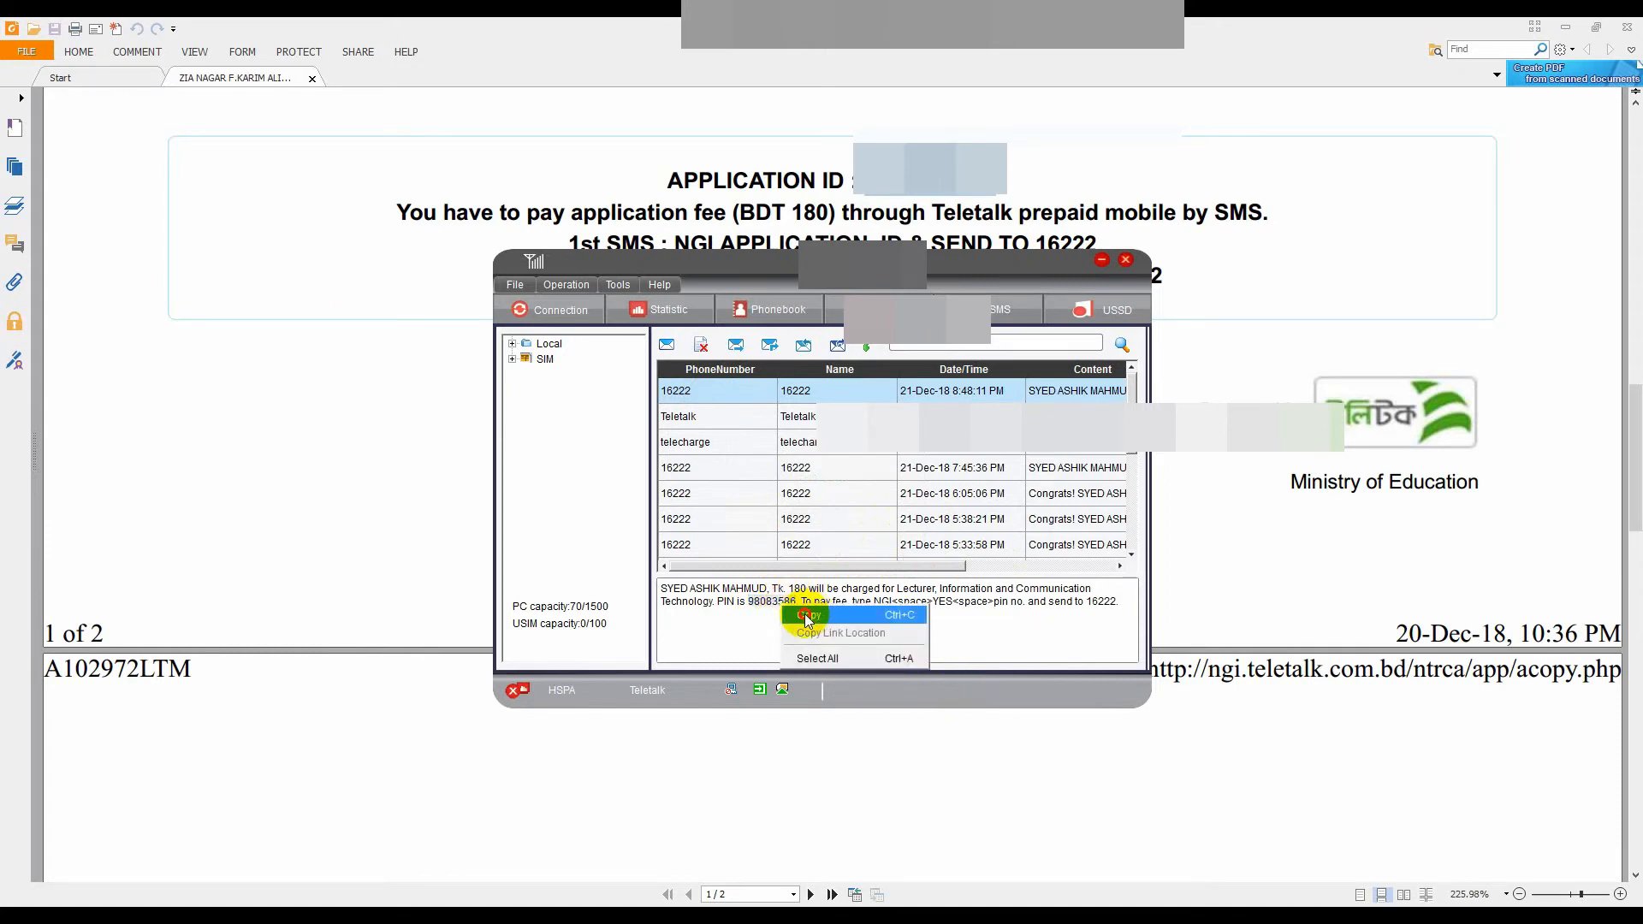
left_click(808, 615)
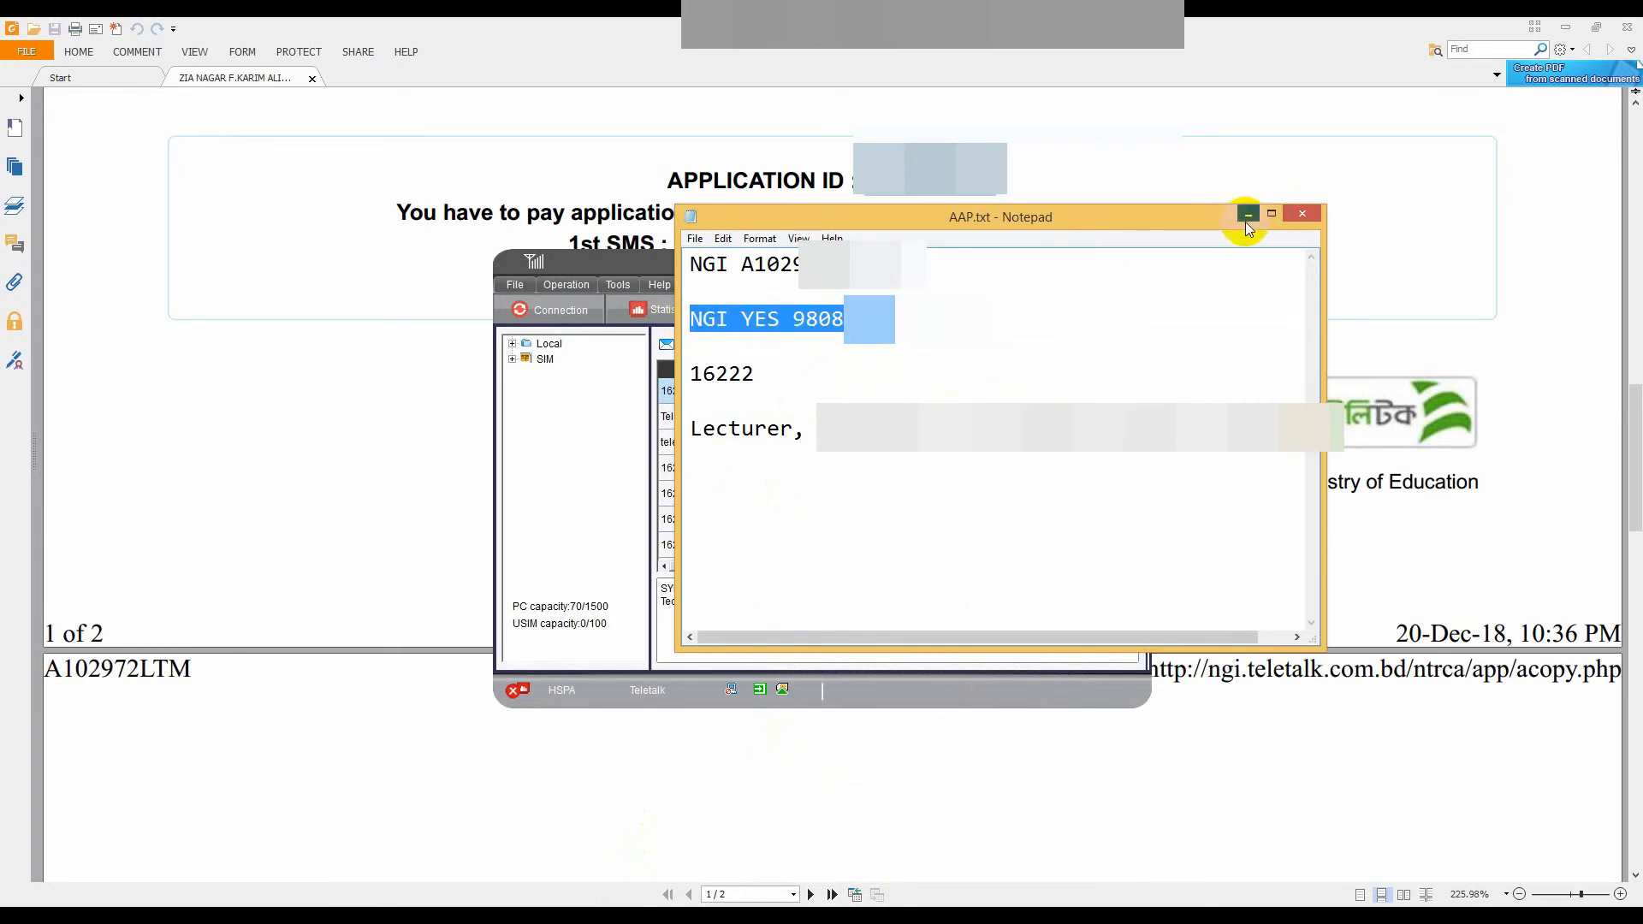
left_click(1248, 214)
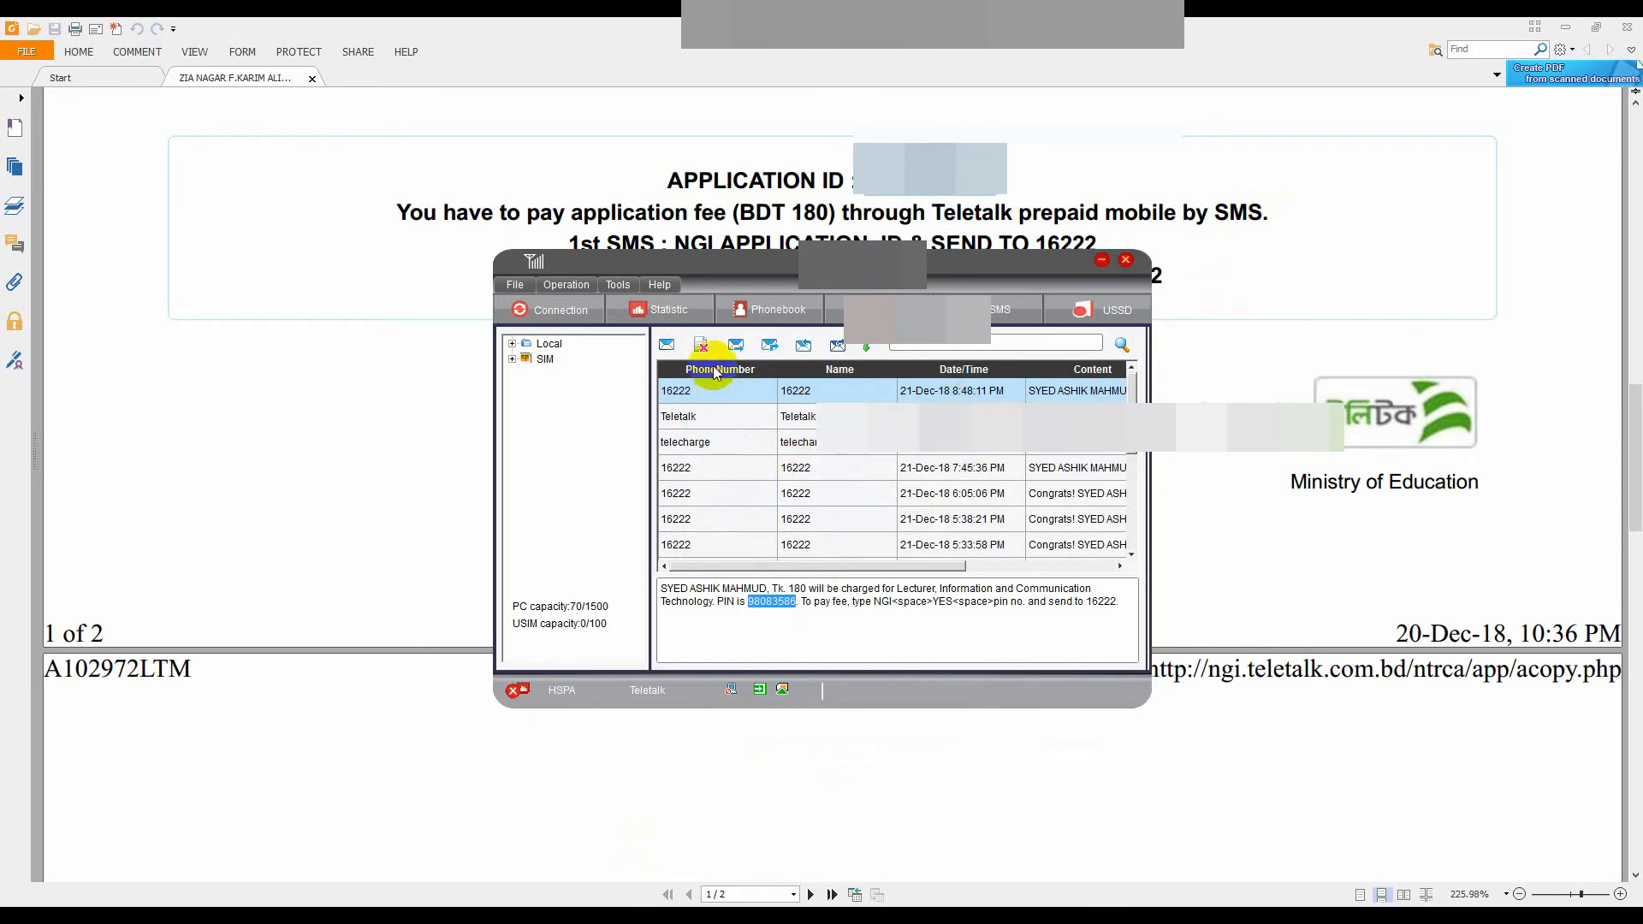
left_click(666, 344)
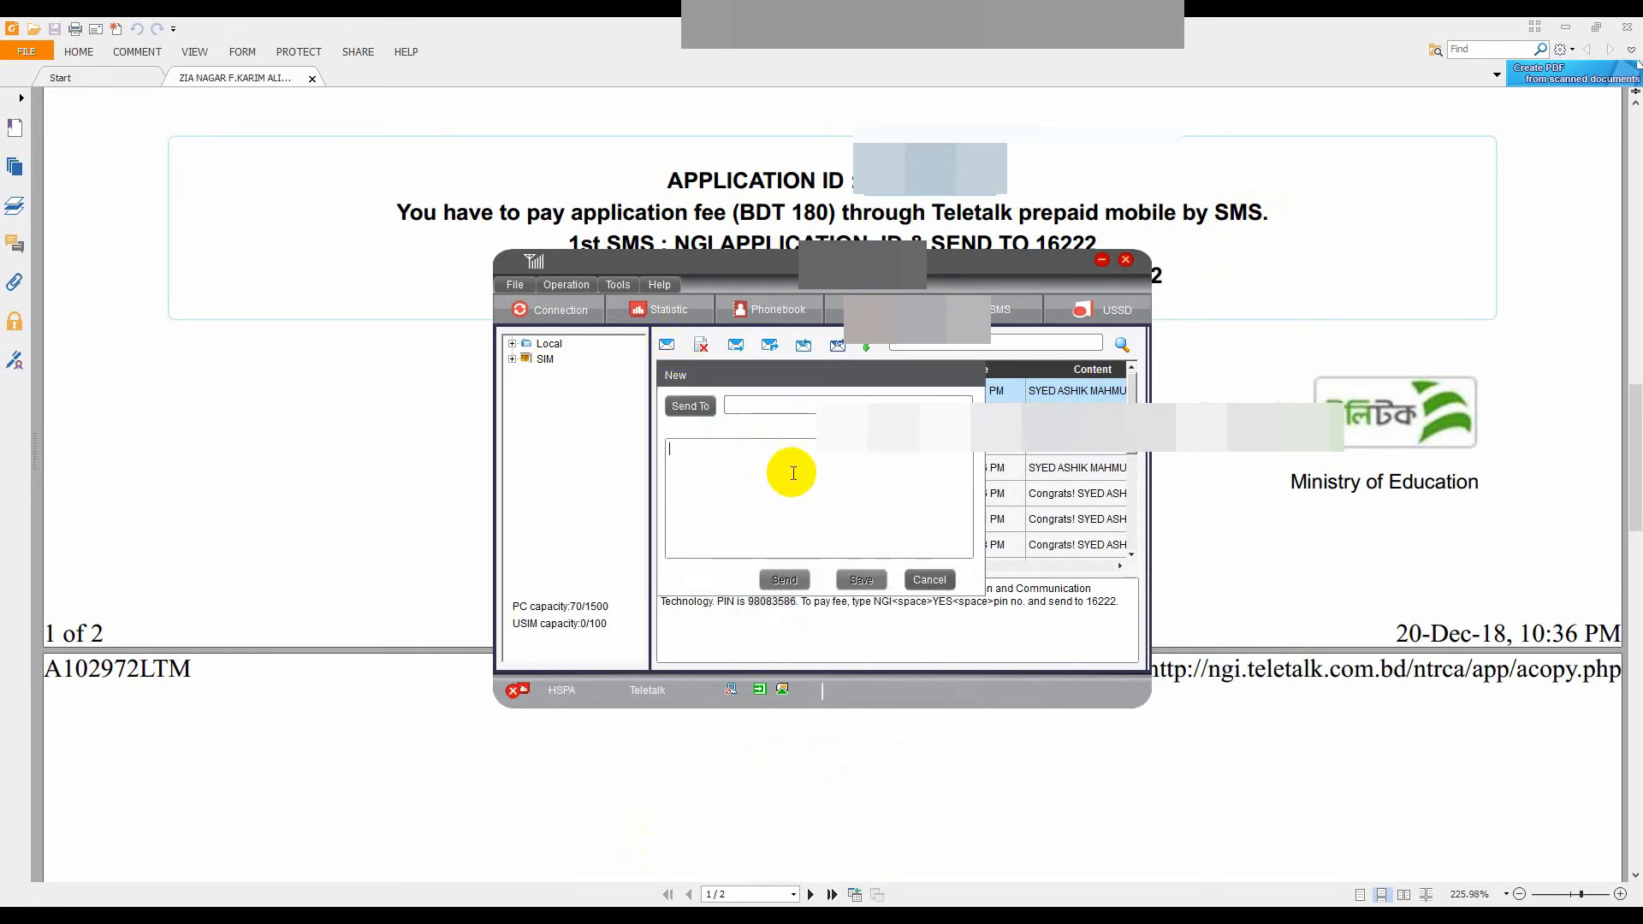
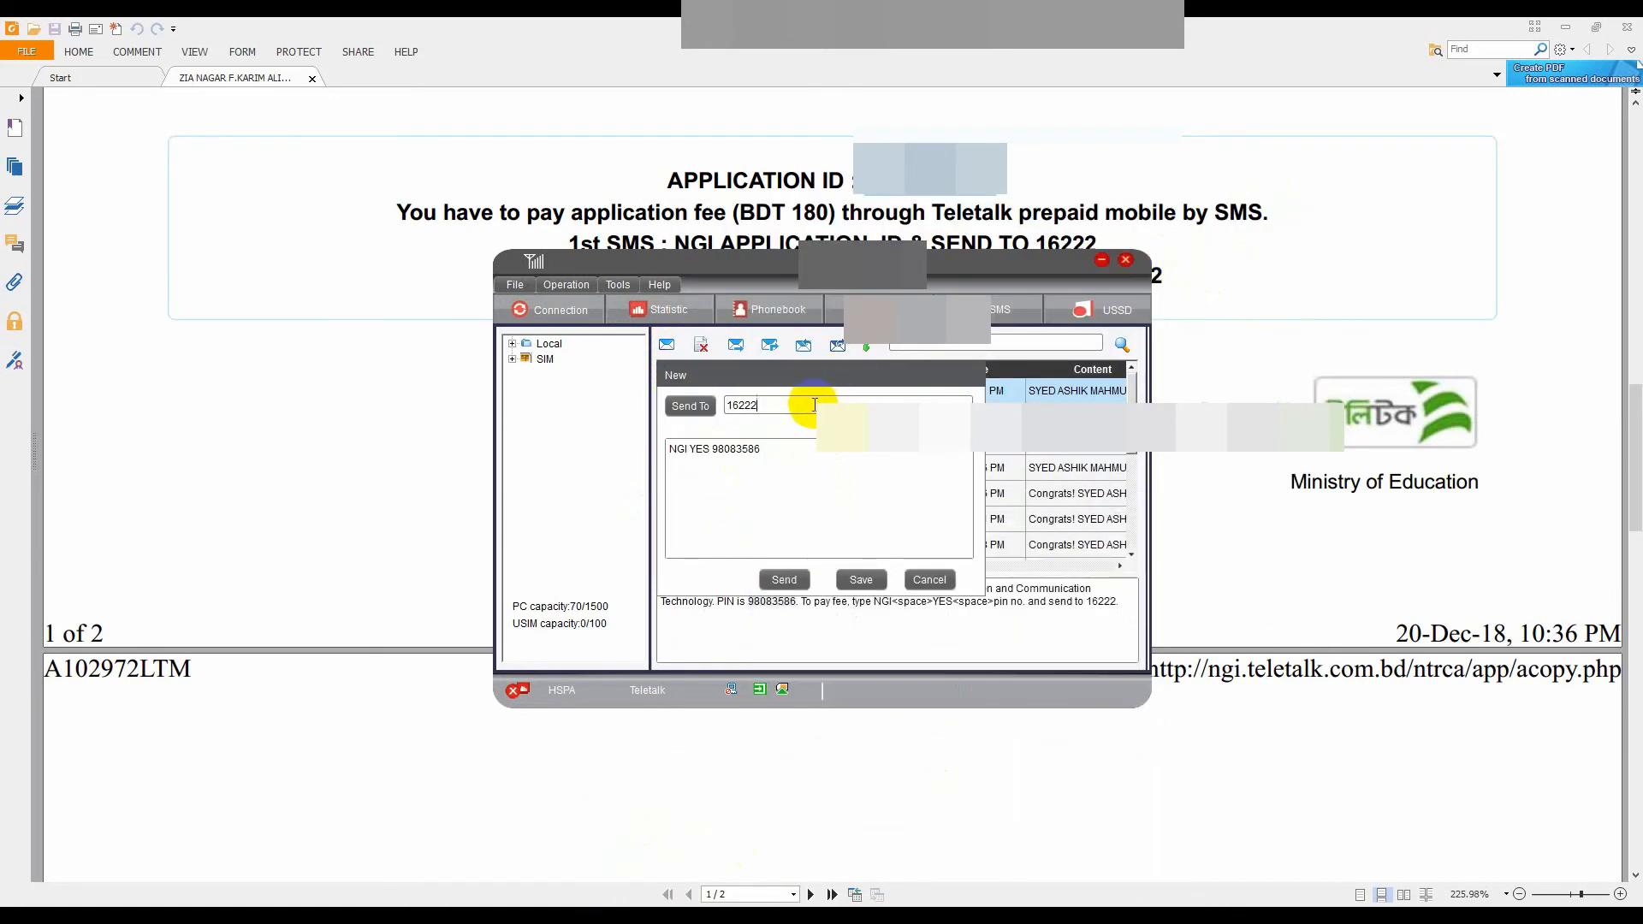
left_click(784, 580)
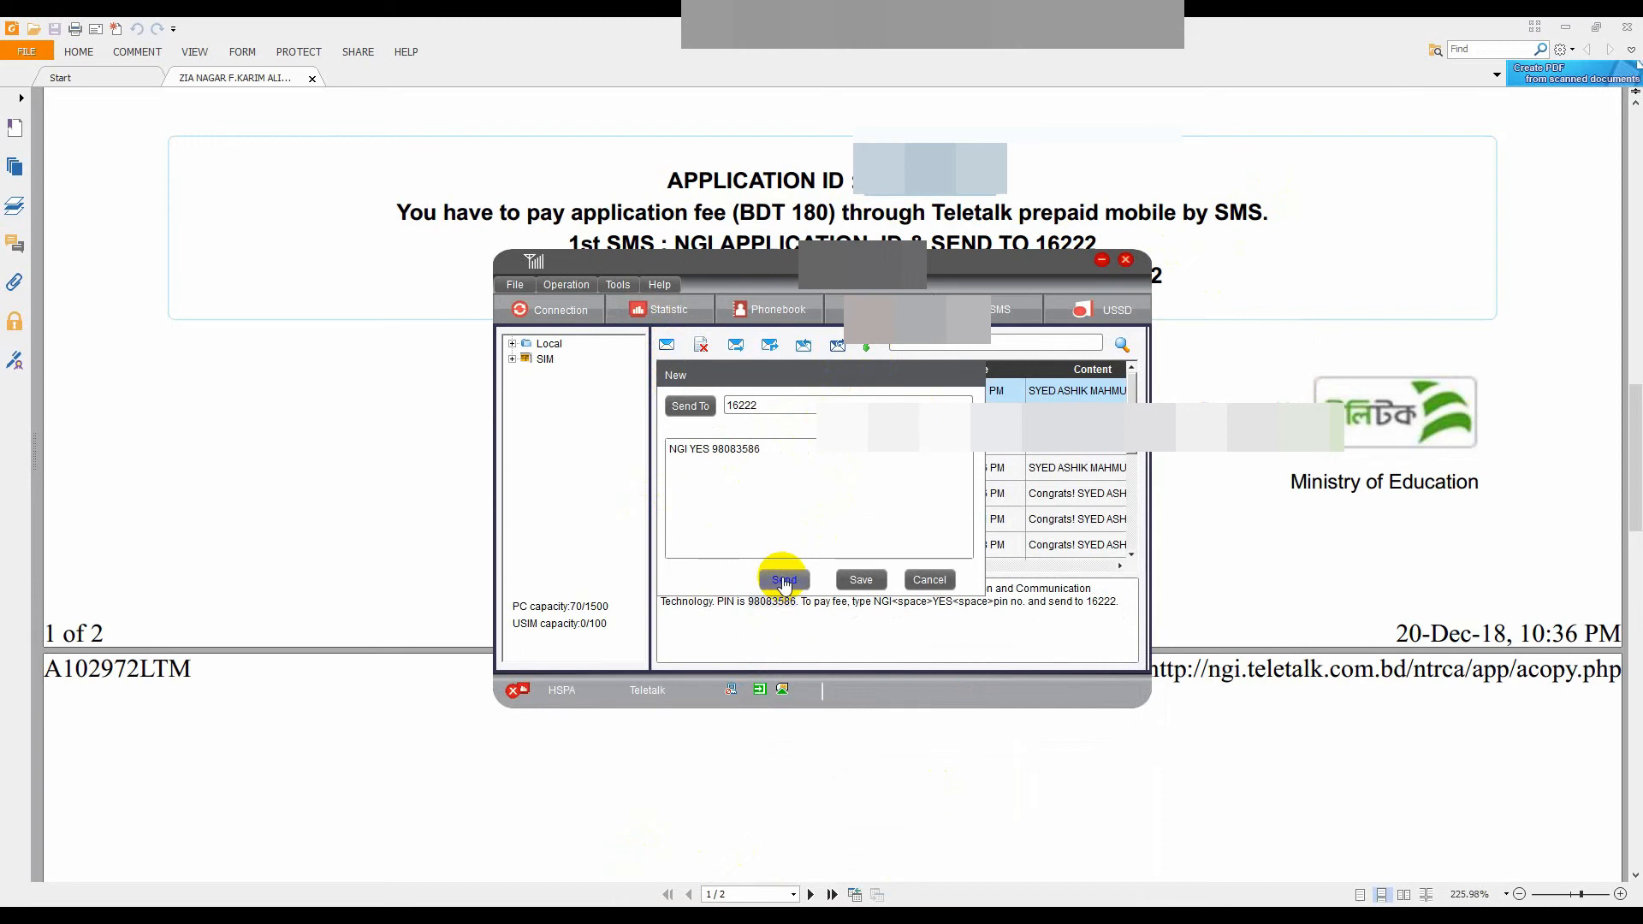
left_click(784, 581)
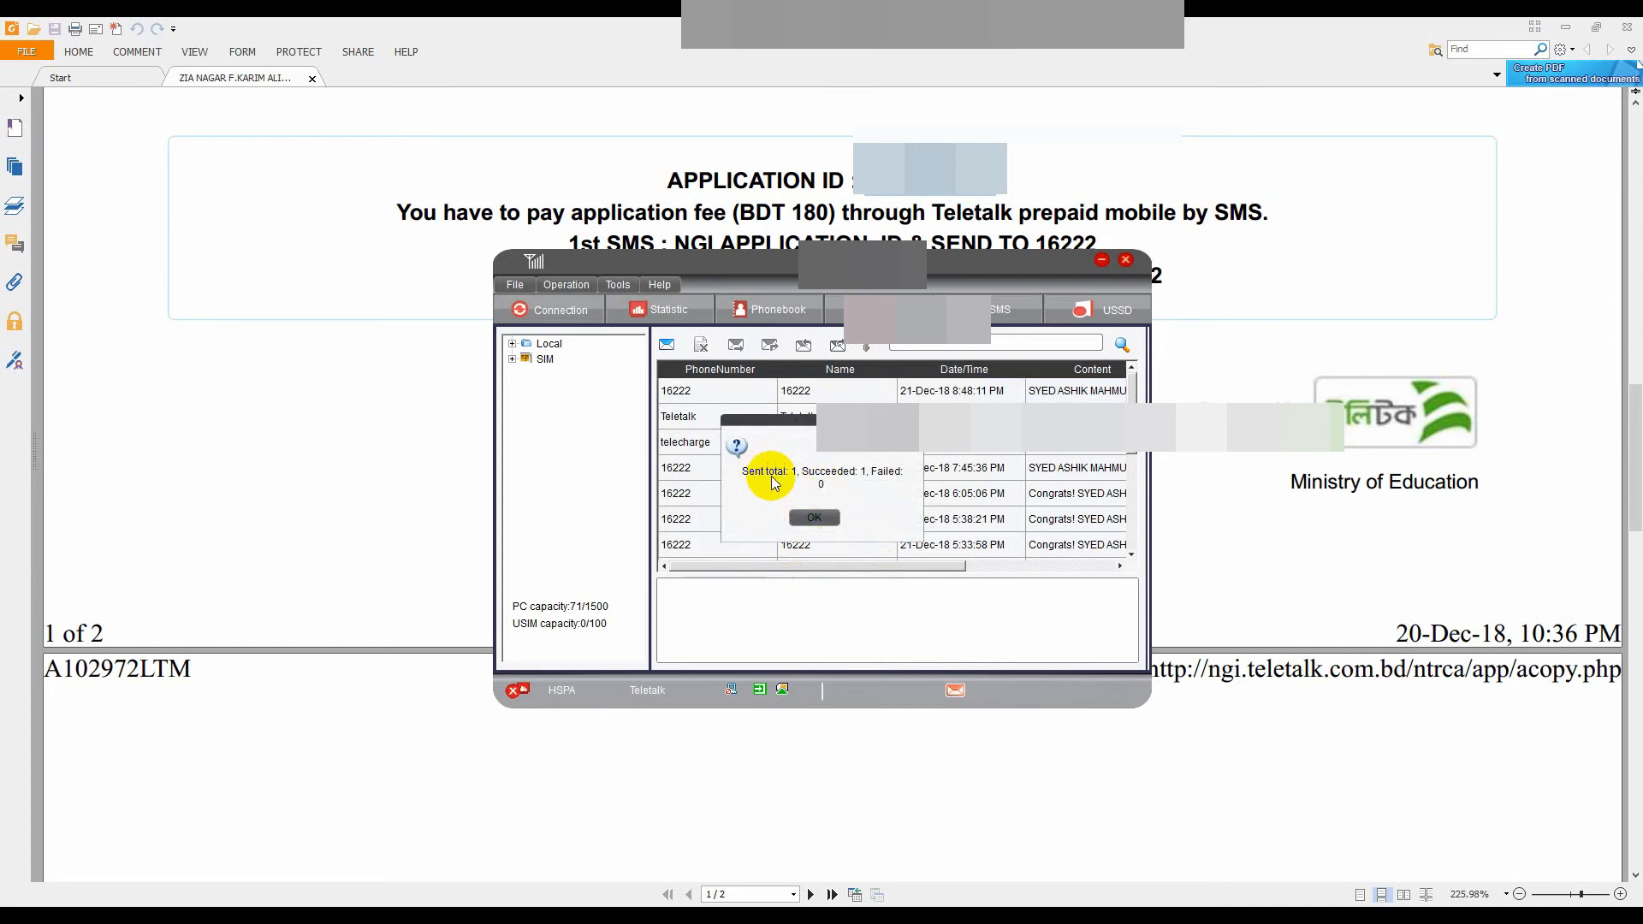
left_click(815, 517)
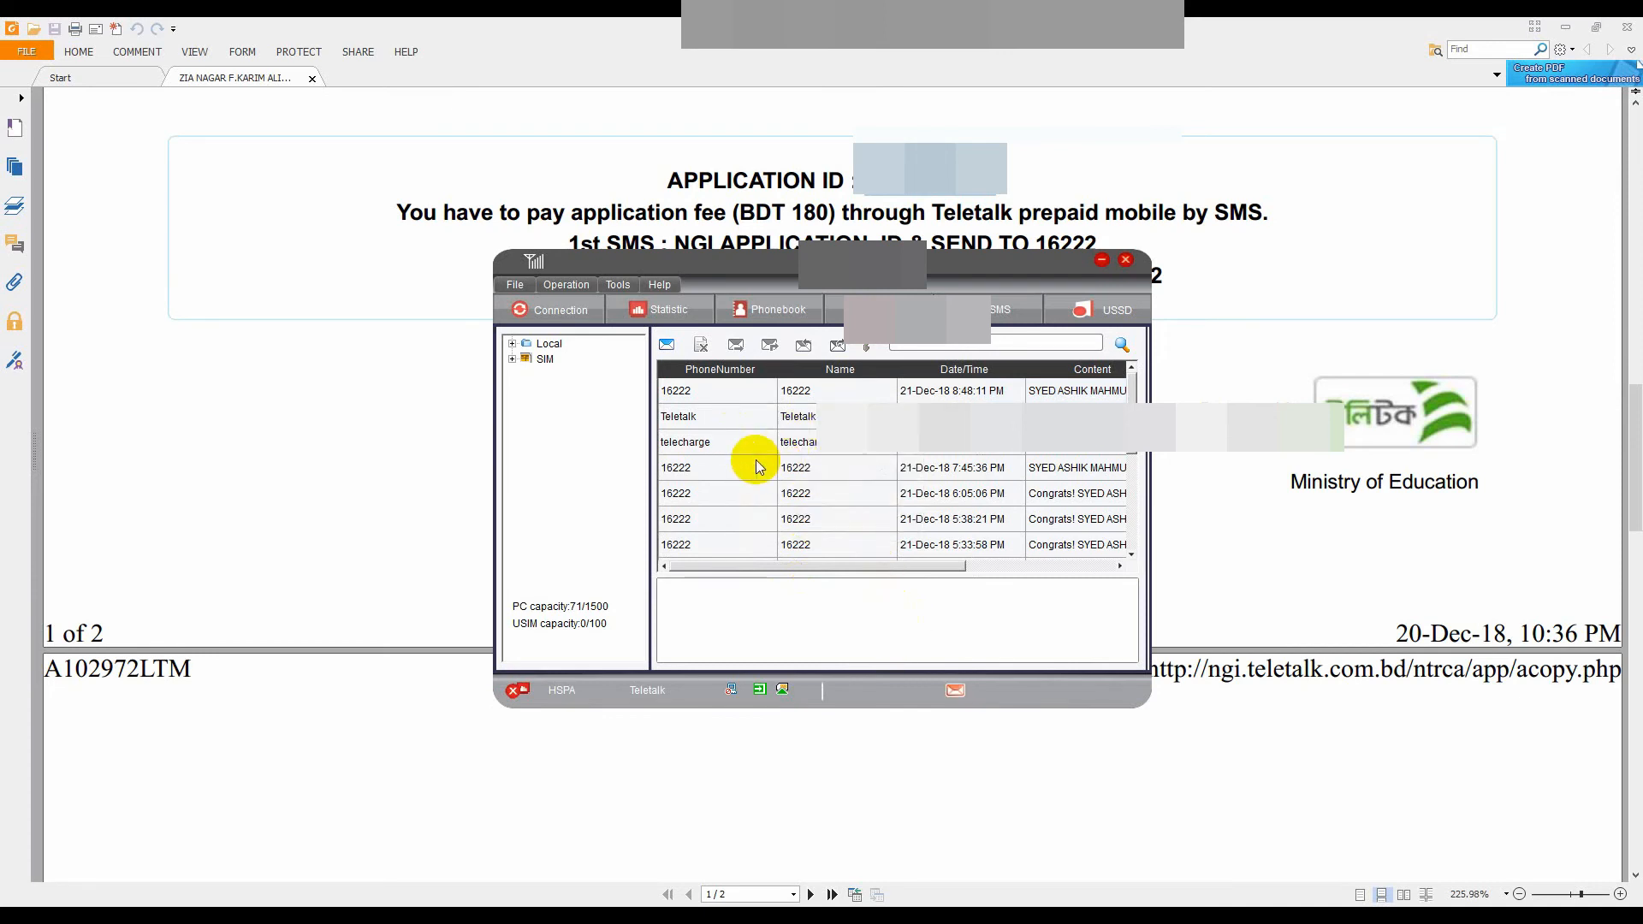
mouse_move(733, 459)
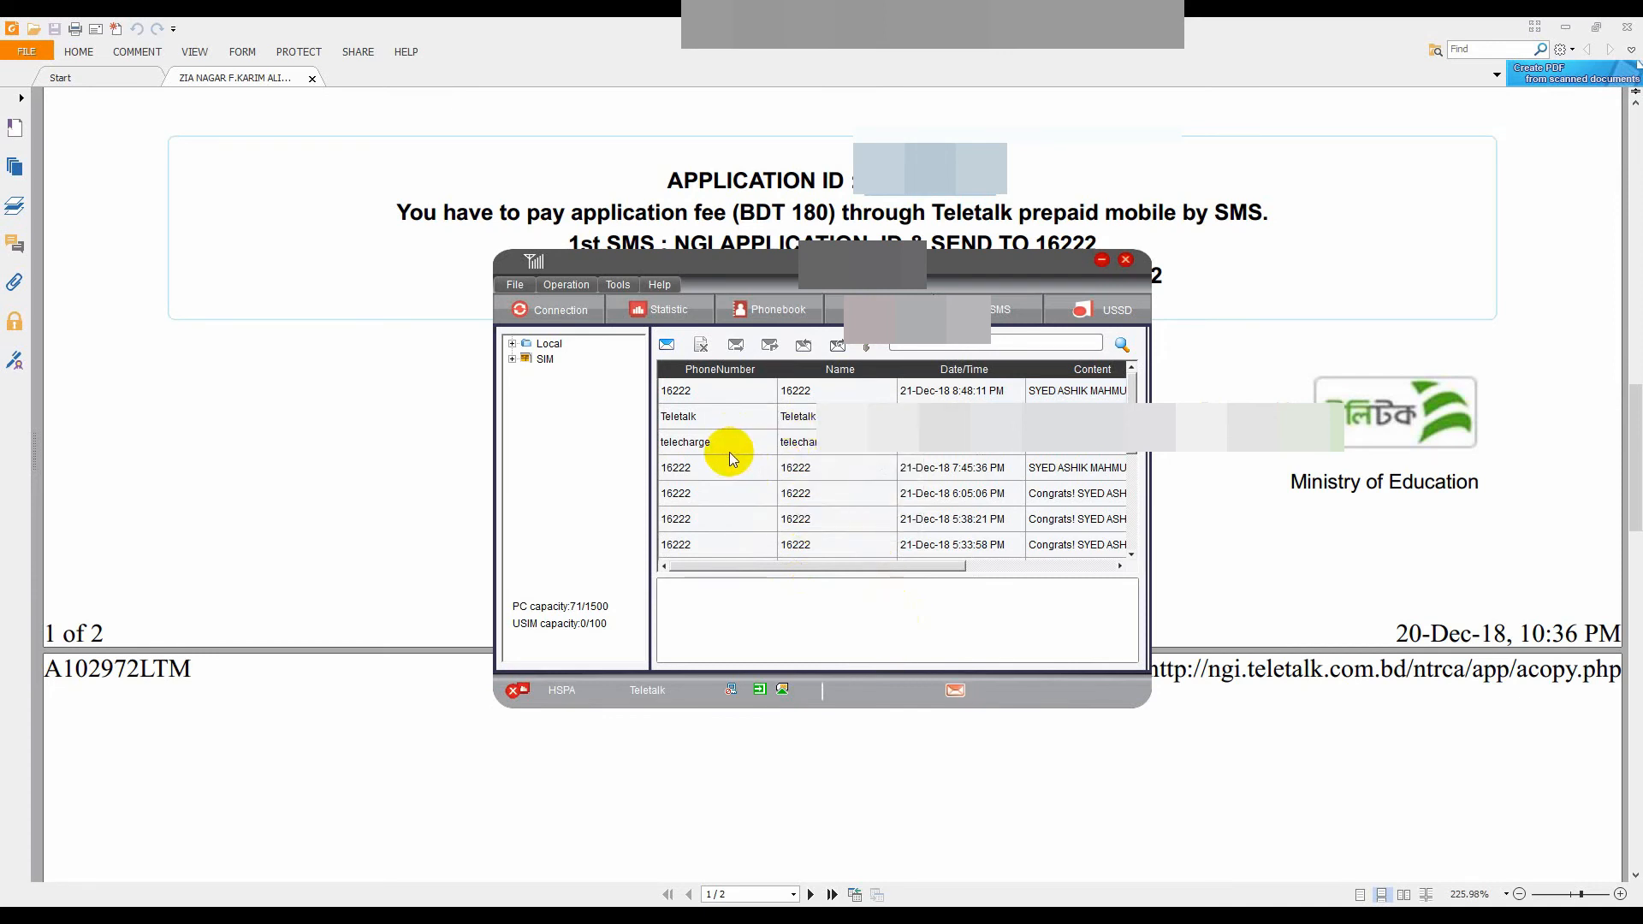